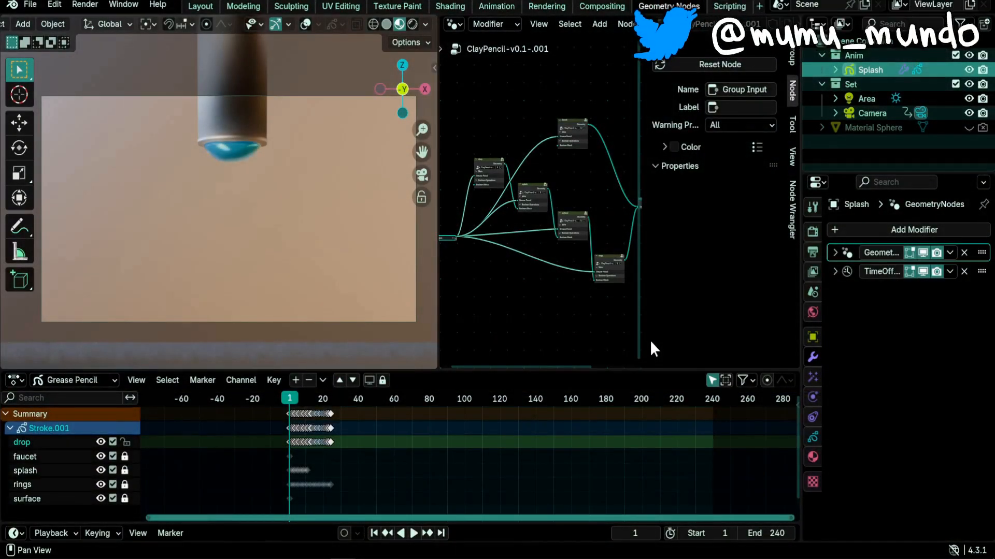
Jump the timeline to frame 10, where the blue drop hangs from the faucet.
click(413, 533)
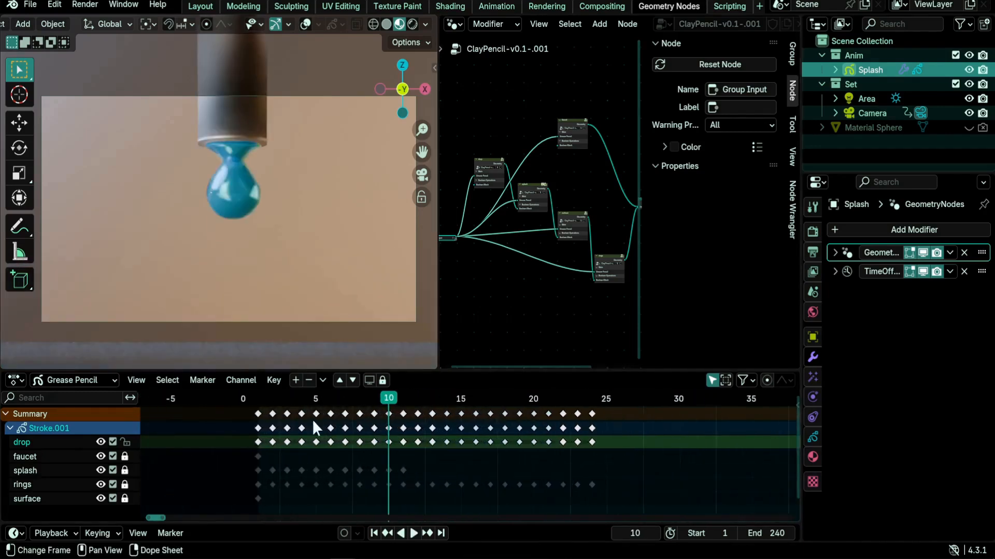
mouse_move(252, 138)
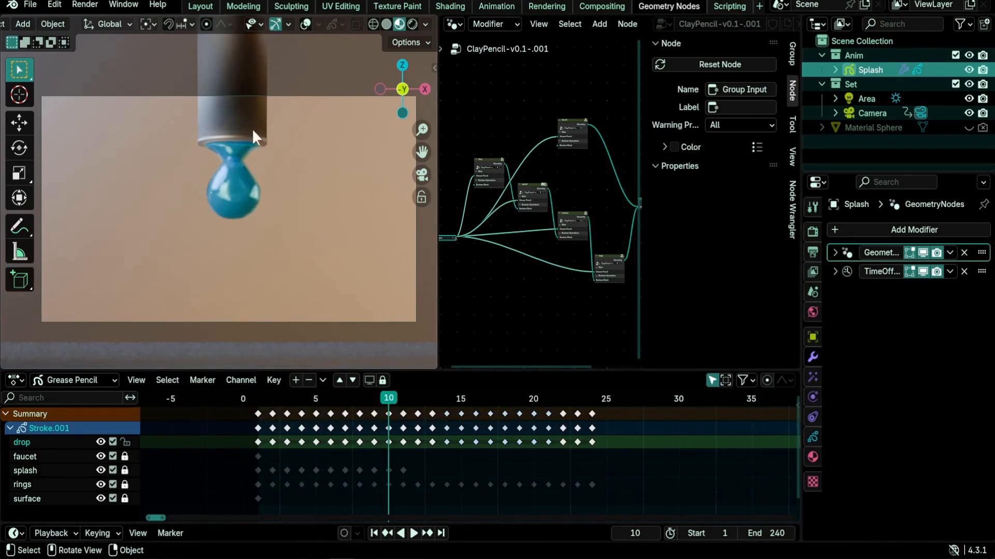
mouse_move(512, 176)
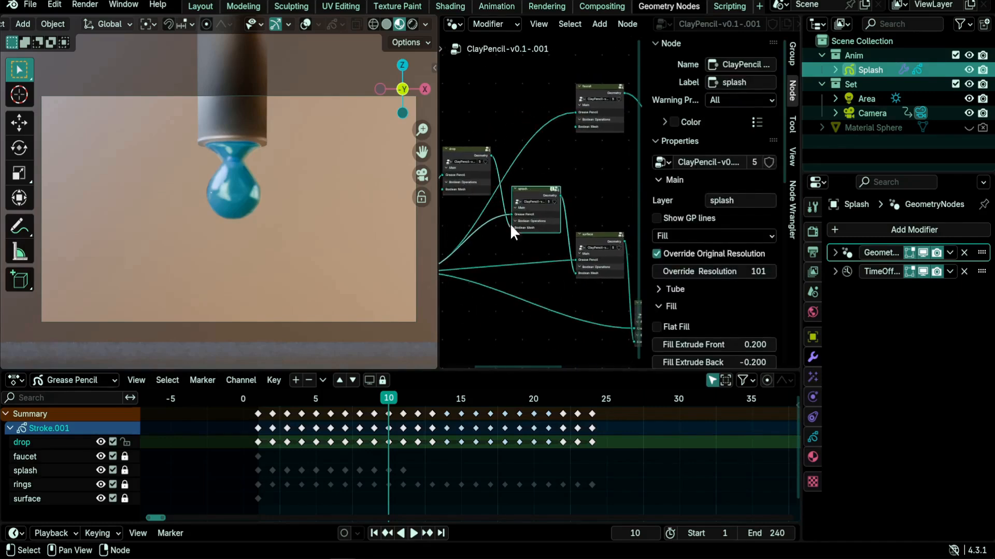
mouse_move(542, 193)
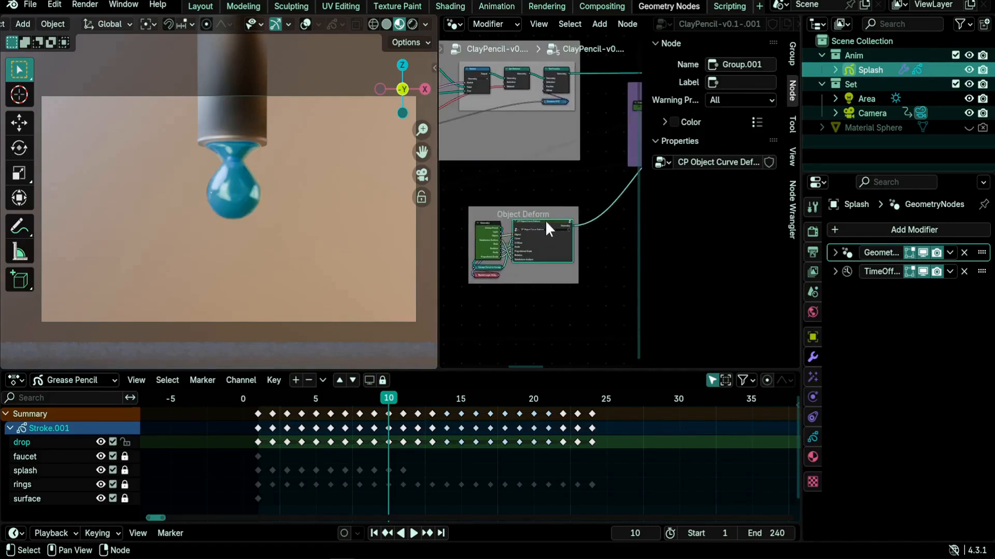
Enter the nested CP Object Curve Deform group inside the splash ClayPencil node.
double_click(542, 244)
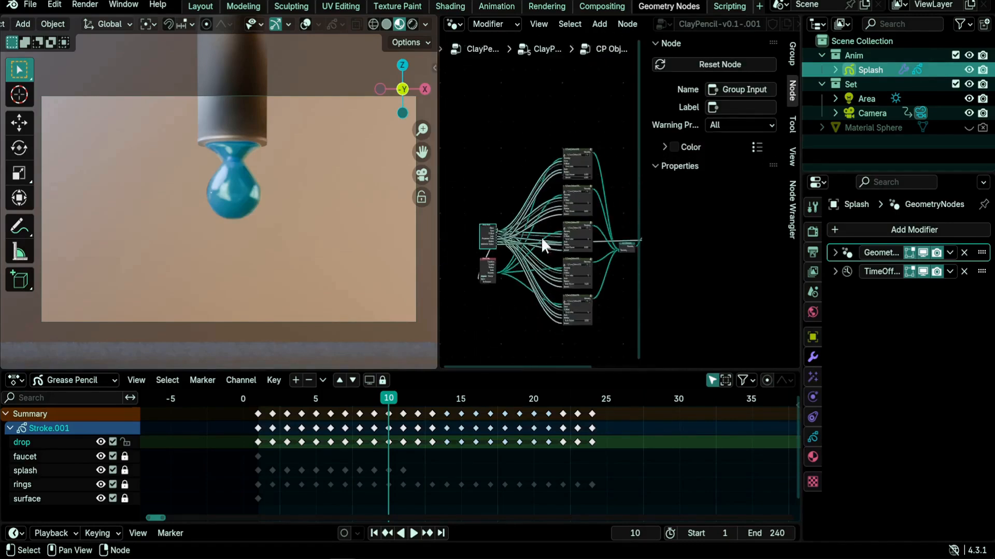
click(501, 218)
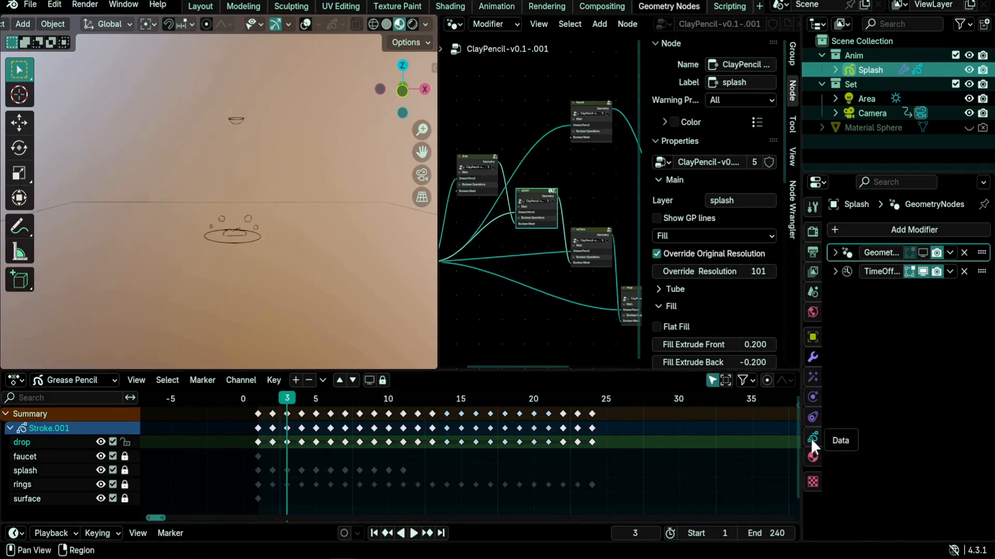
Show the Grease Pencil layers, isolate the drop layer and step through its frames.
click(813, 440)
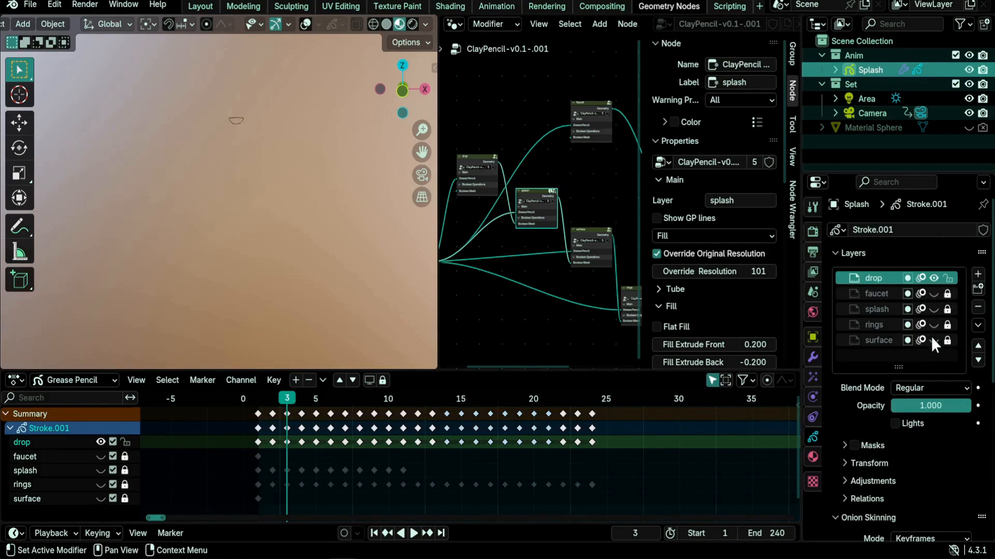
click(413, 533)
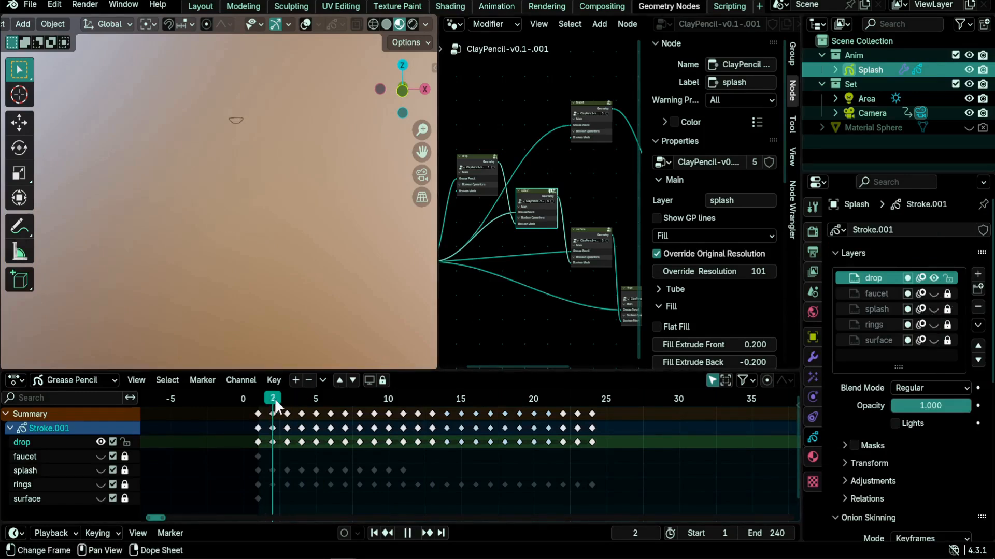
click(373, 399)
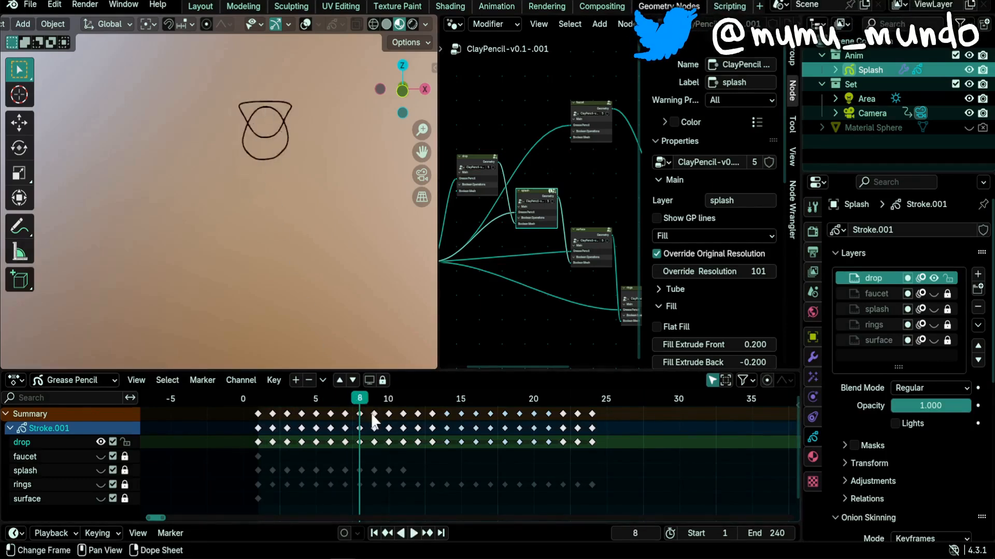
click(413, 533)
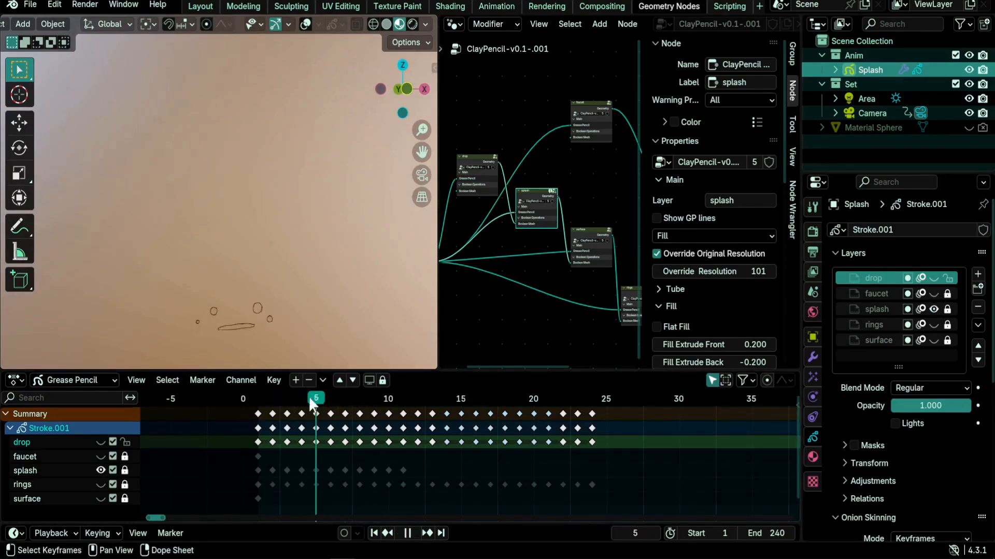
View the splash at frames 16 and 13, then isolate rings at frames 3 and 18.
click(475, 398)
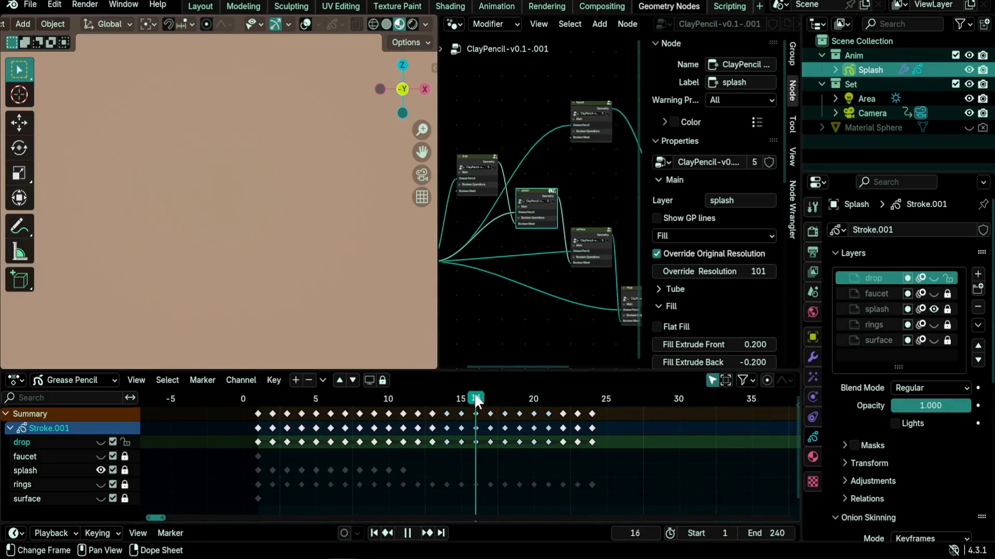
click(373, 398)
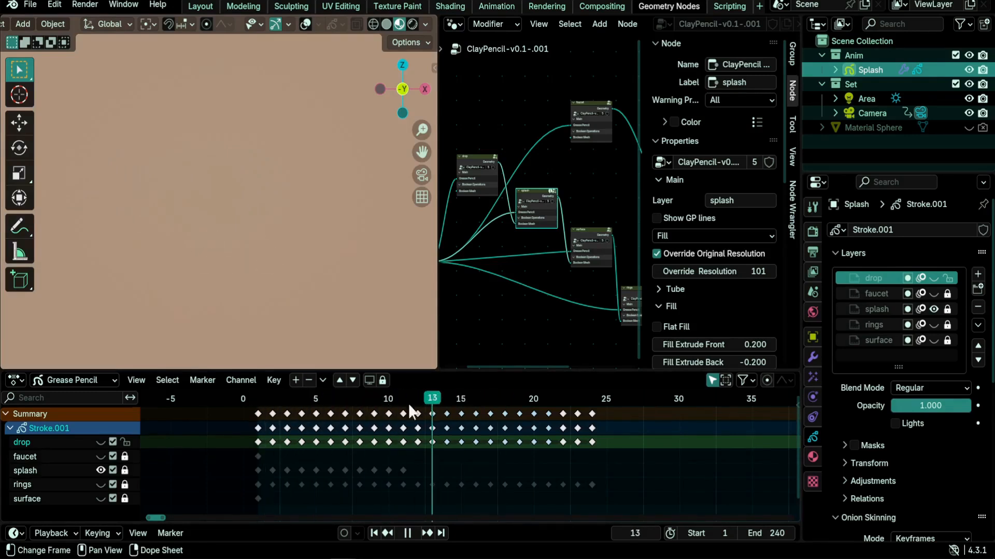
click(373, 399)
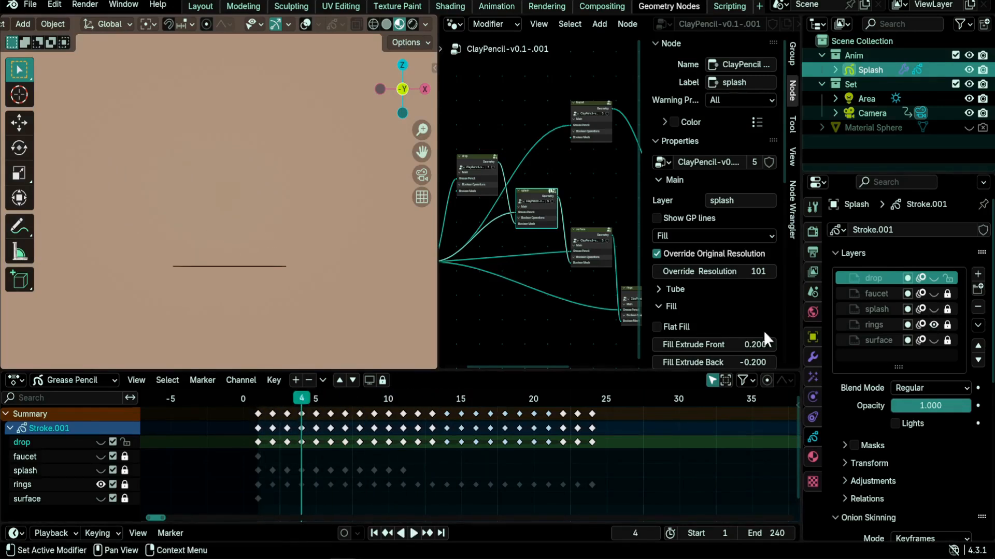
click(412, 533)
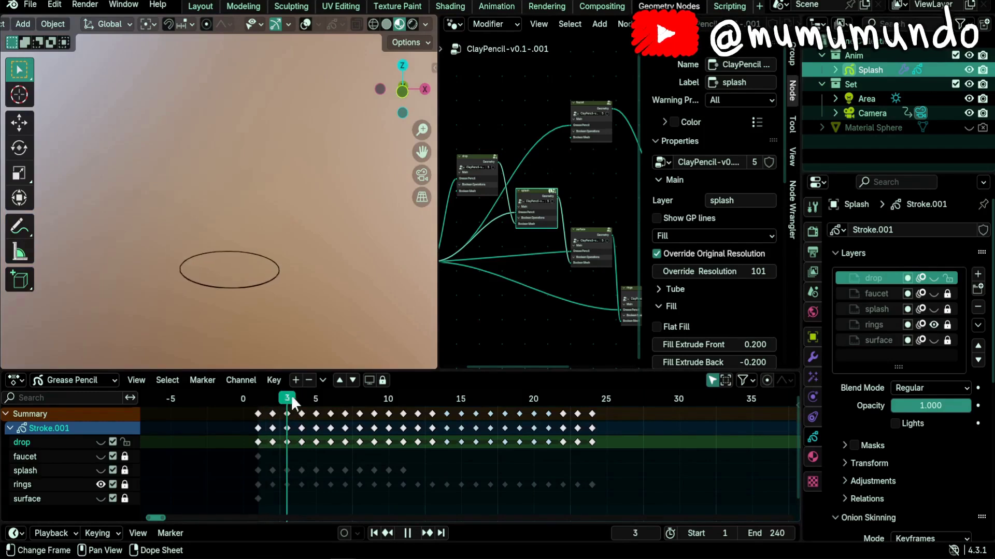
click(504, 398)
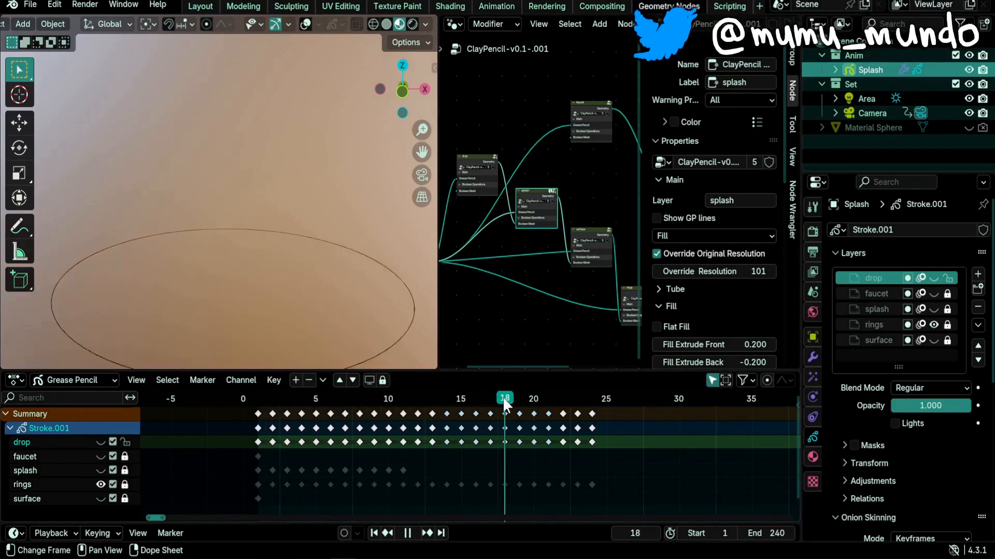
click(407, 533)
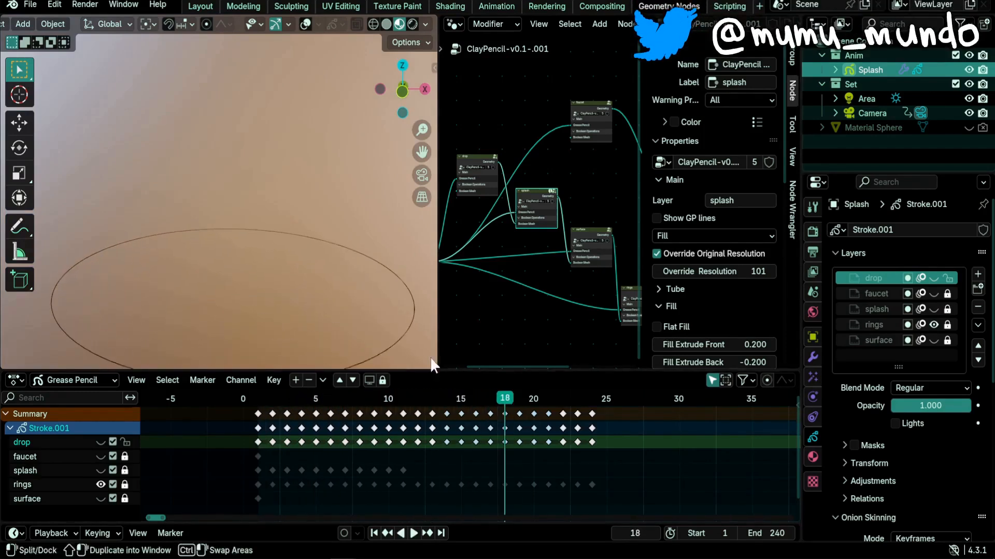
Make rings the active layer, check frames 3, 22 and 13, then isolate surface.
click(329, 399)
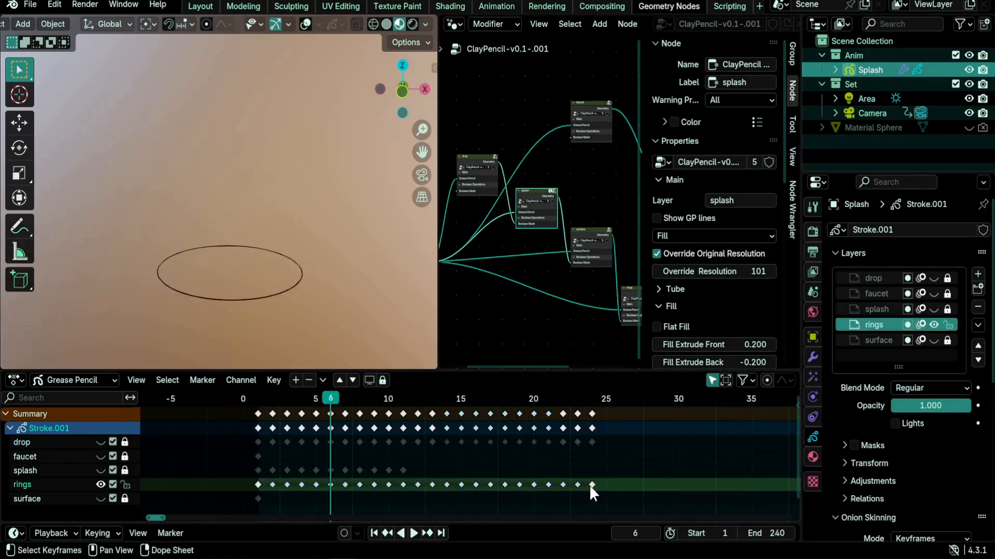
click(413, 533)
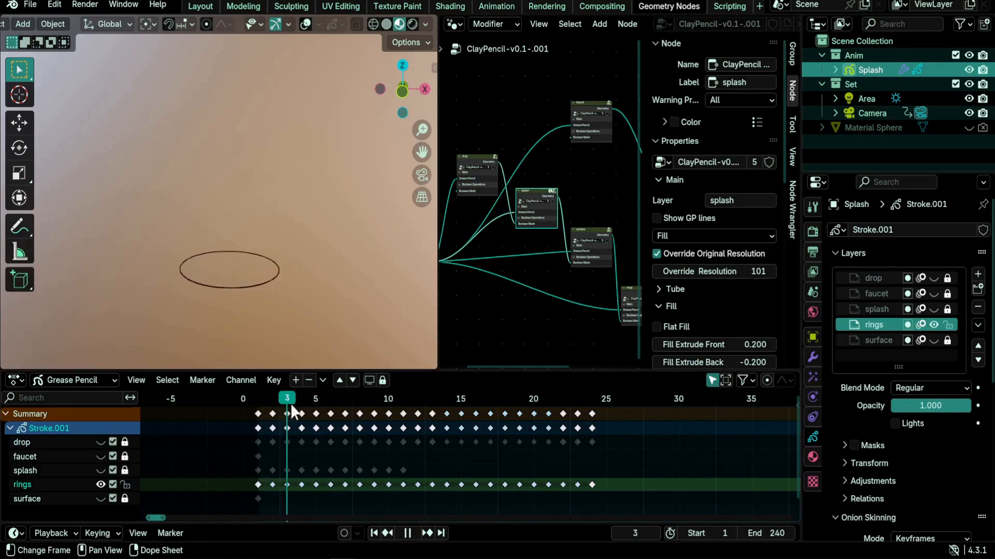
click(562, 399)
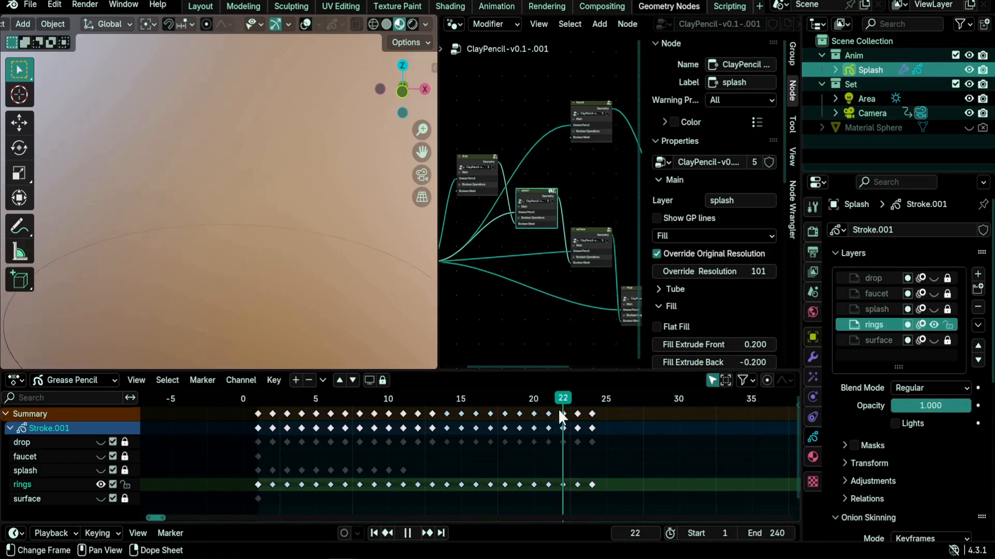
click(407, 533)
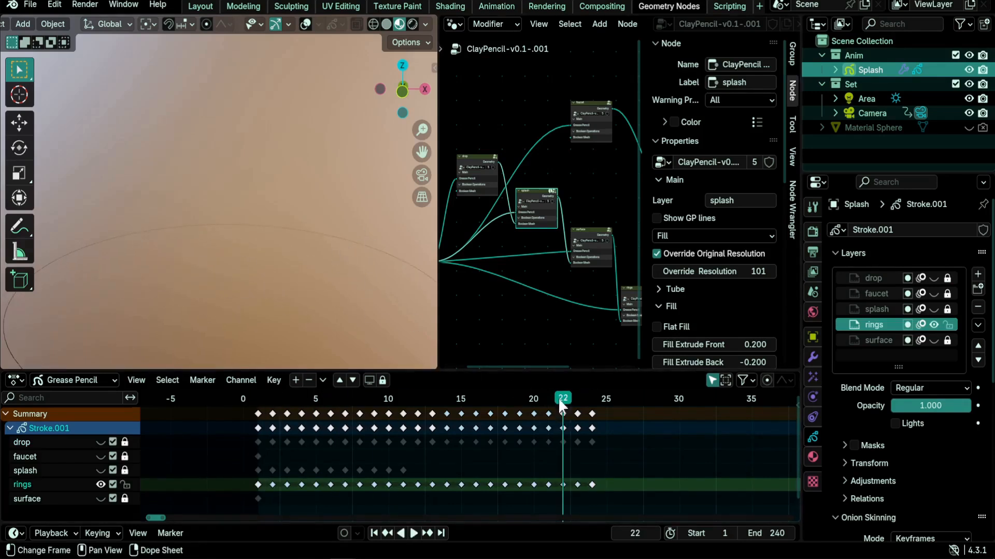
click(432, 398)
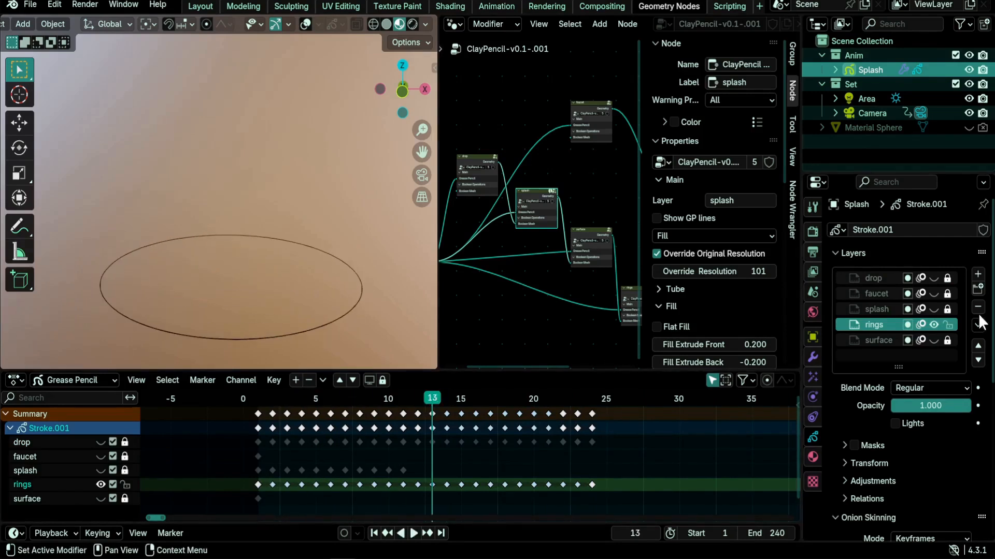
click(932, 341)
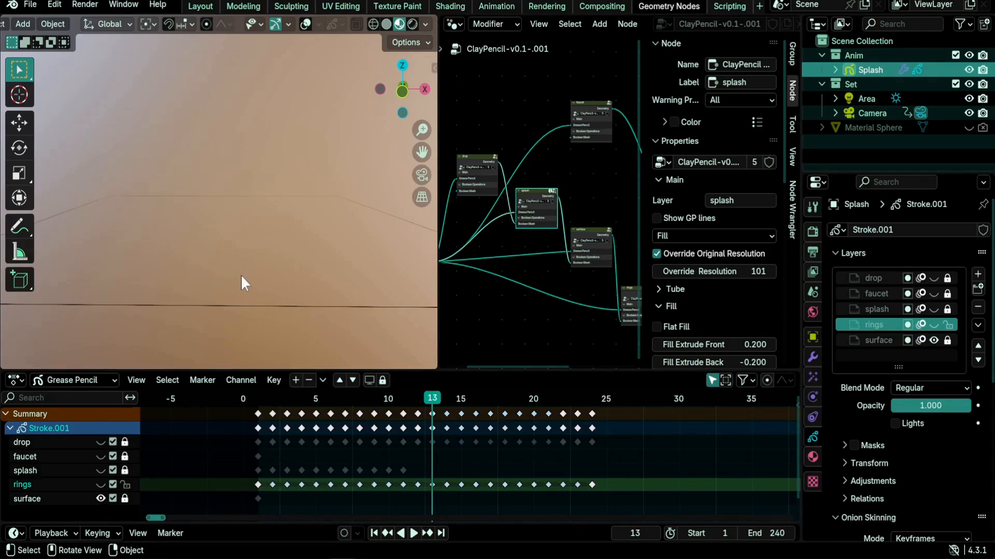
mouse_move(265, 405)
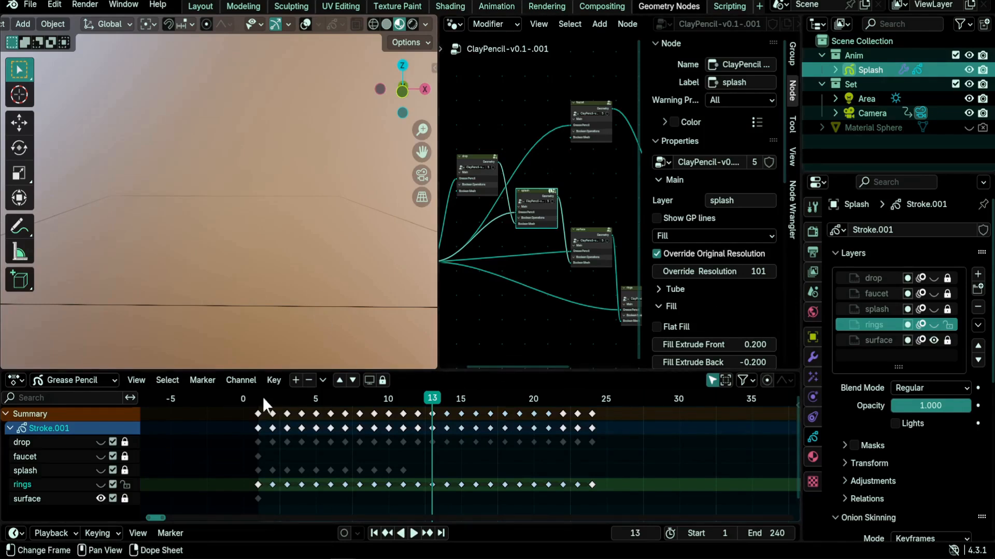
Unhide all Grease Pencil layers and view the full sketch at frames 2 and 6.
click(359, 398)
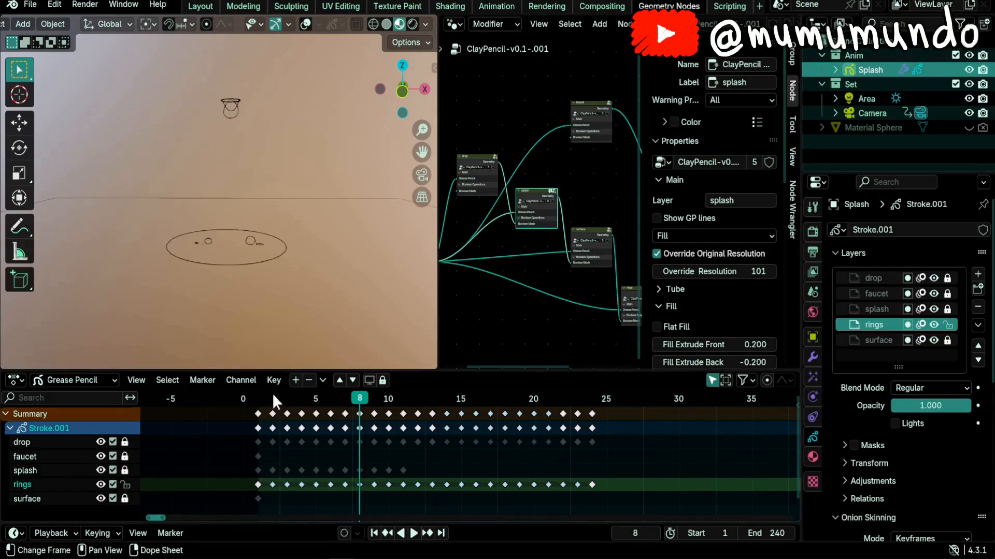
click(413, 533)
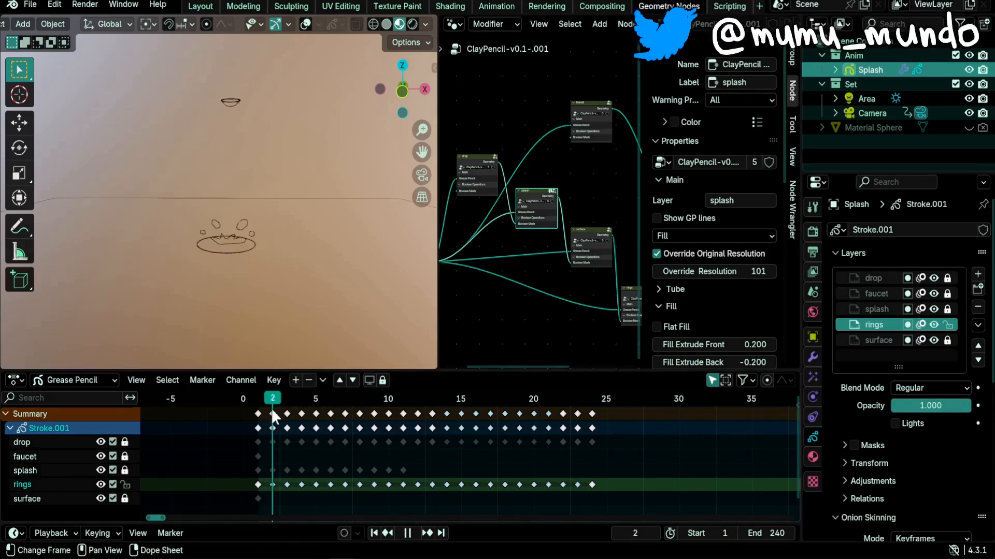
click(329, 399)
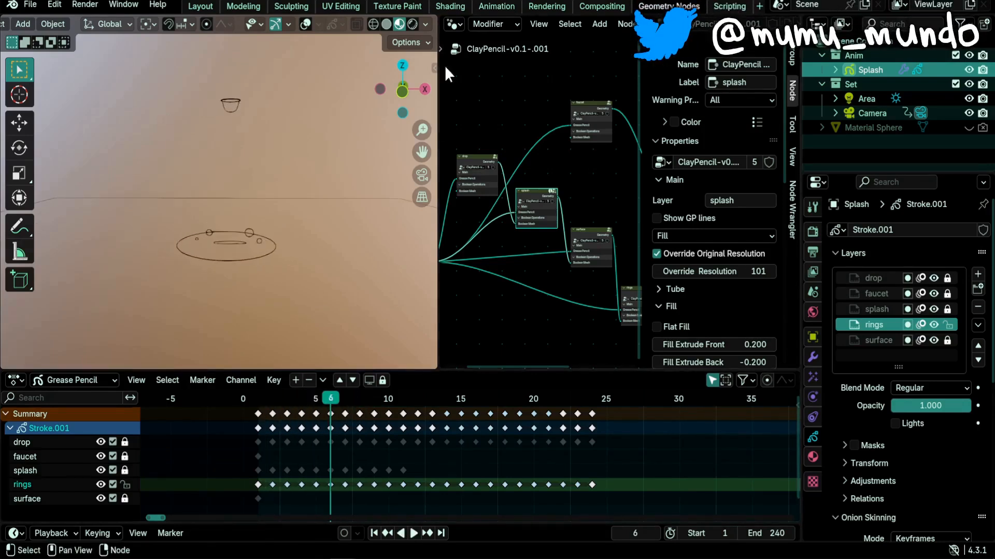
mouse_move(305, 24)
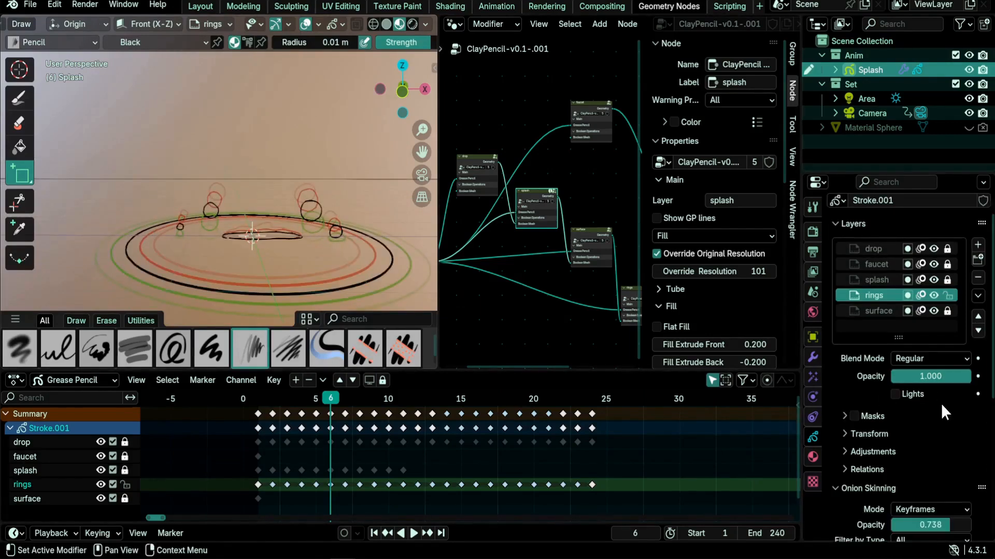
scroll(down, 3)
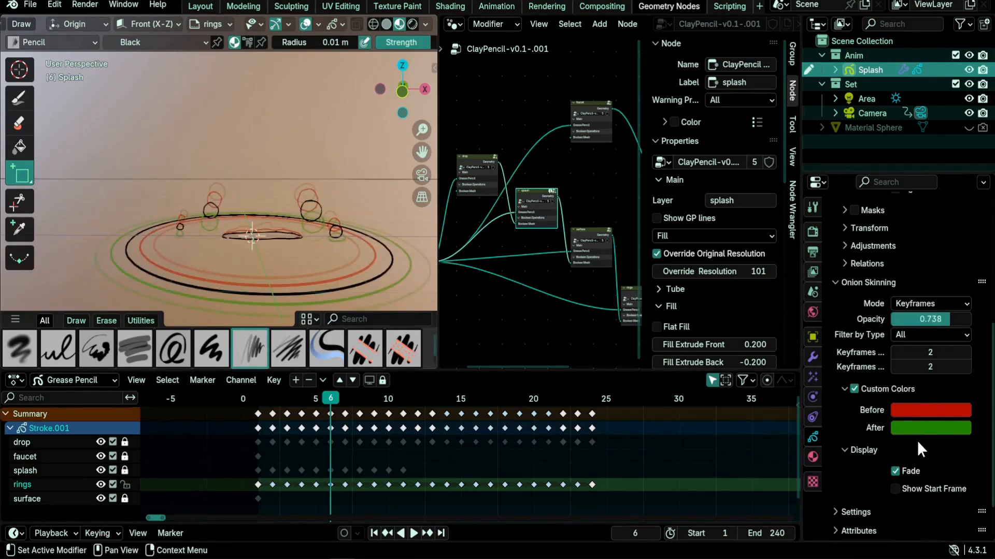
mouse_move(929, 353)
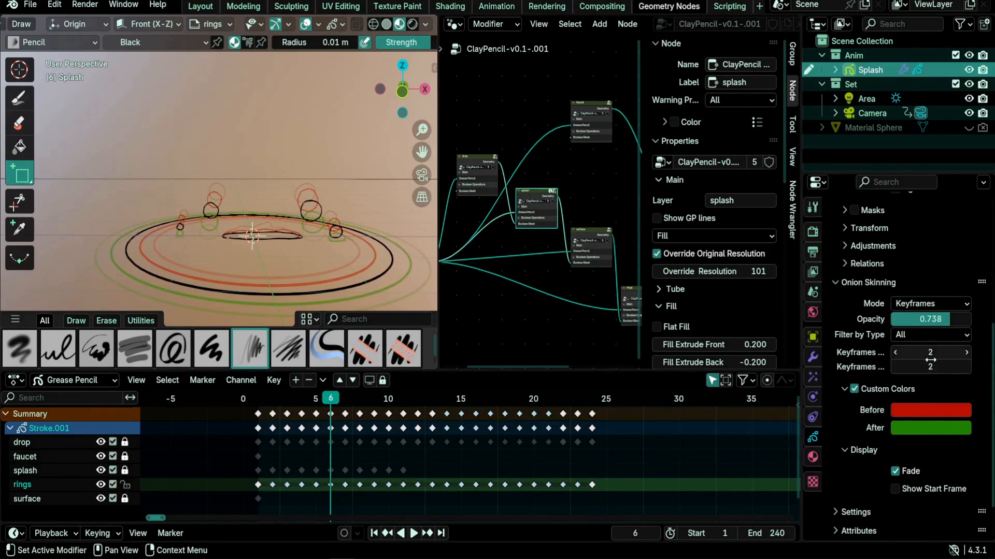
mouse_move(929, 387)
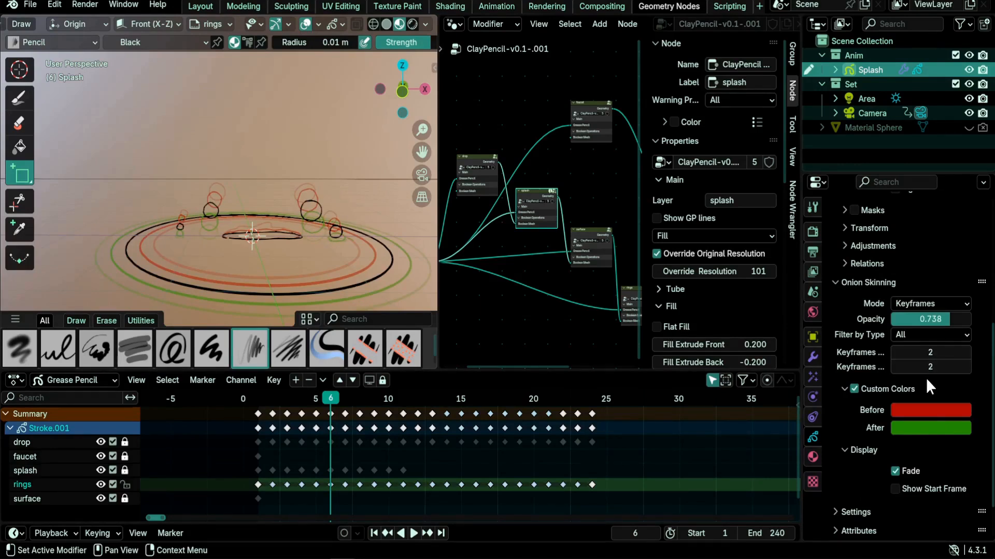
click(302, 399)
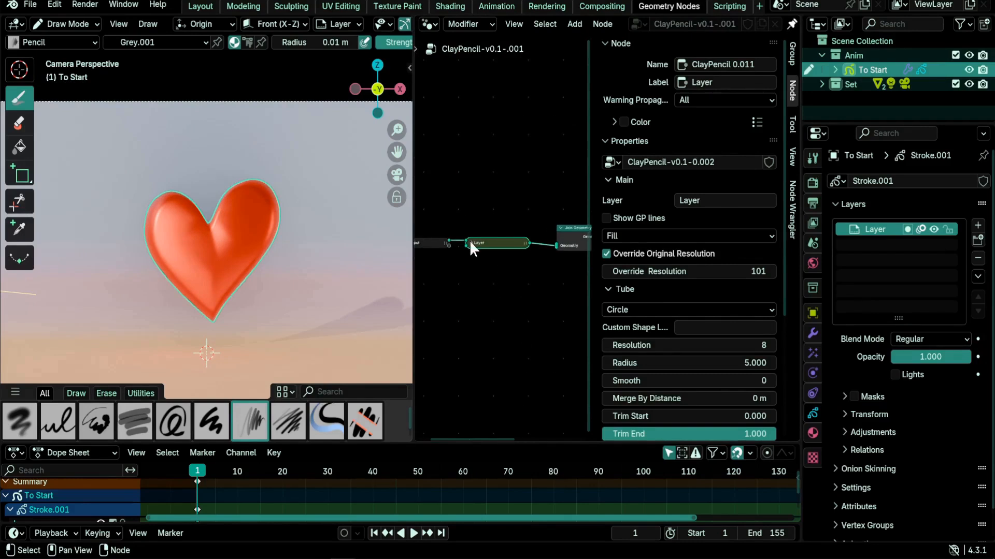
mouse_move(504, 229)
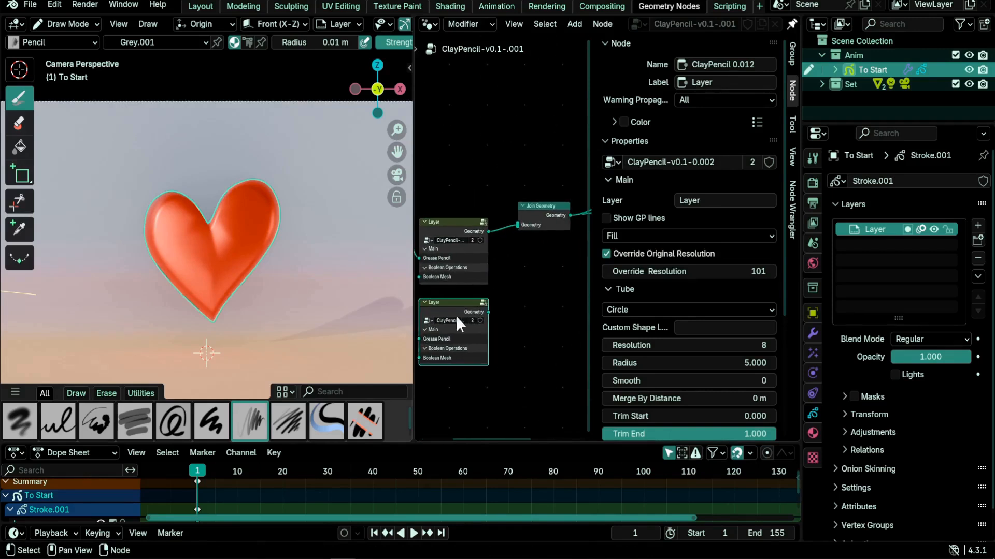
mouse_move(542, 230)
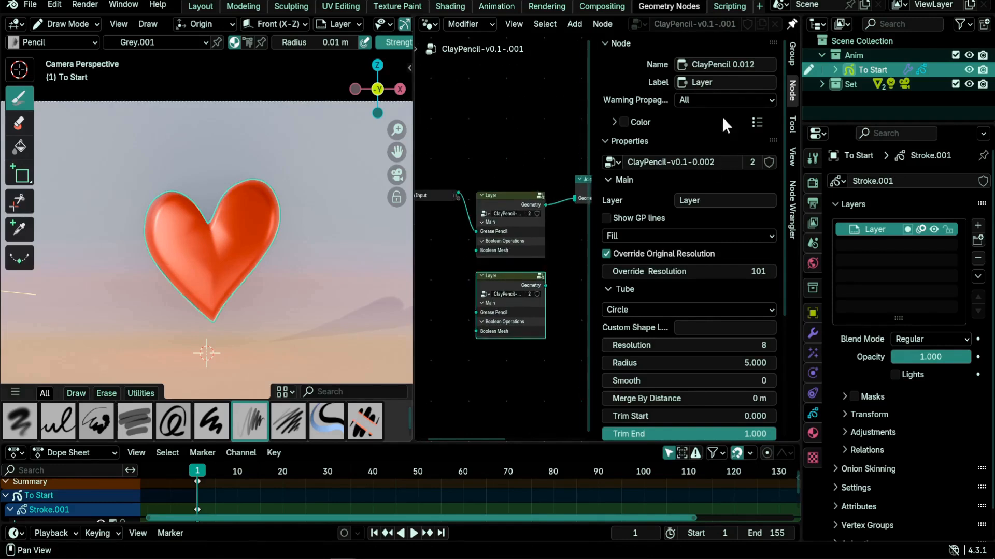
Inspect the heart's Group Input node and the upper Layer ClayPencil node.
click(511, 196)
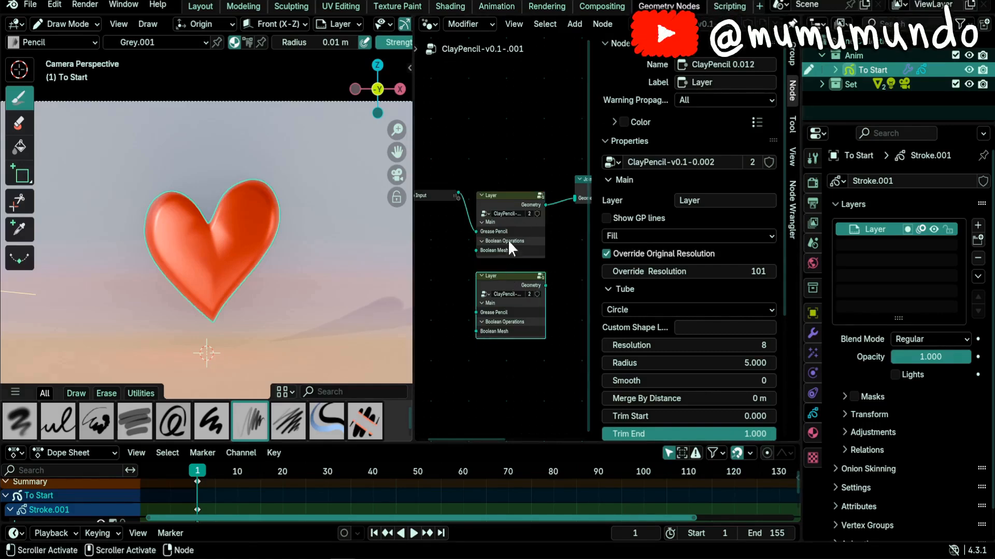
click(434, 195)
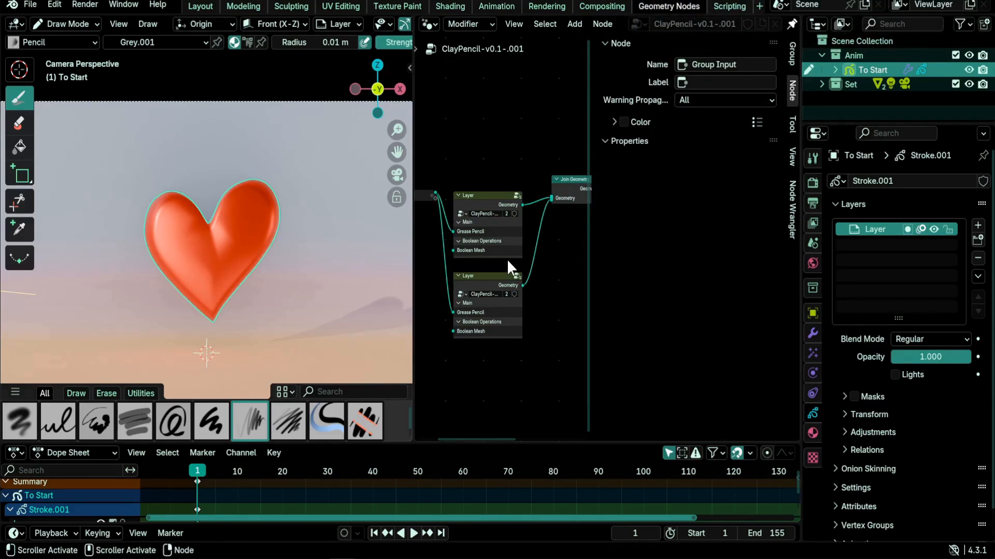
click(487, 203)
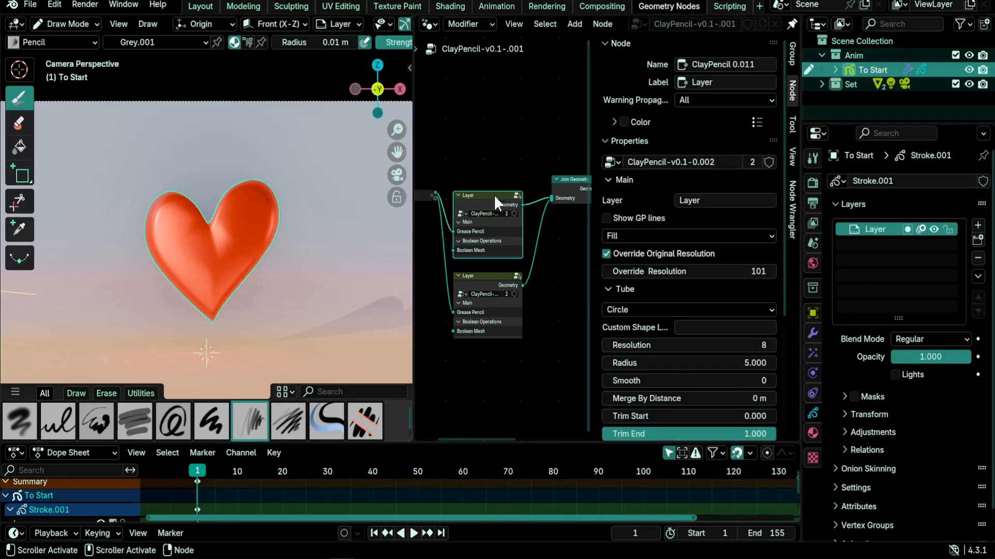
Keep the Layer node's mesh type on Fill and expand its Remesh settings.
scroll(down, 3)
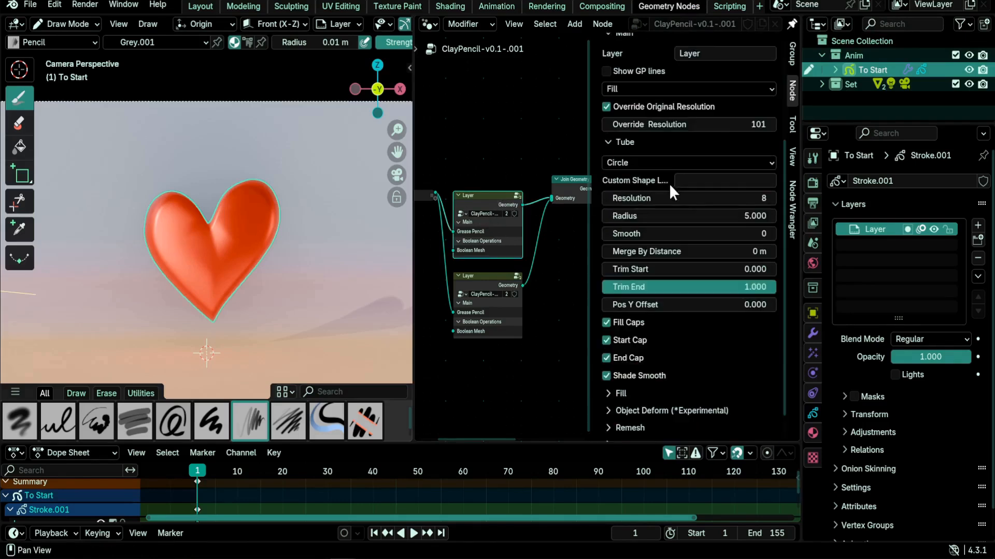
click(689, 88)
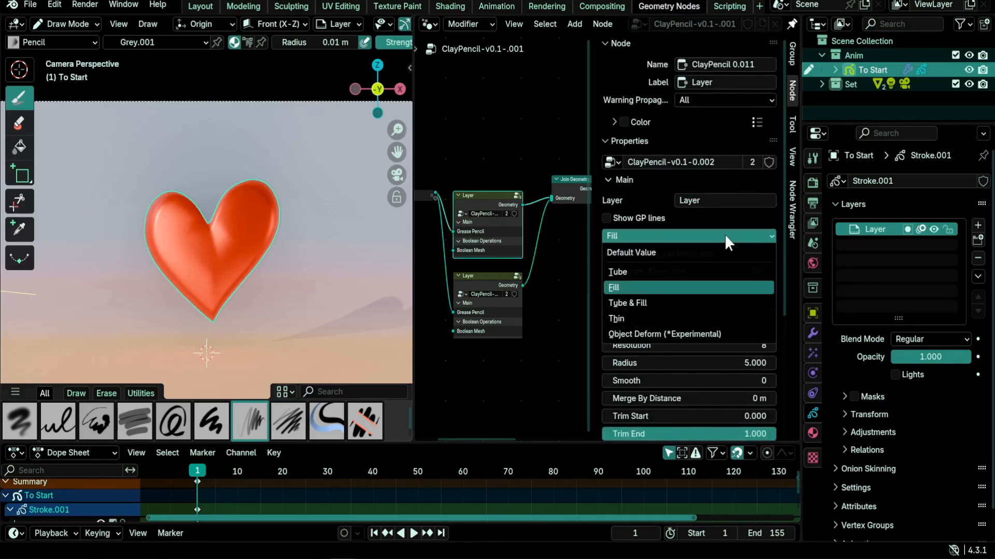
click(617, 272)
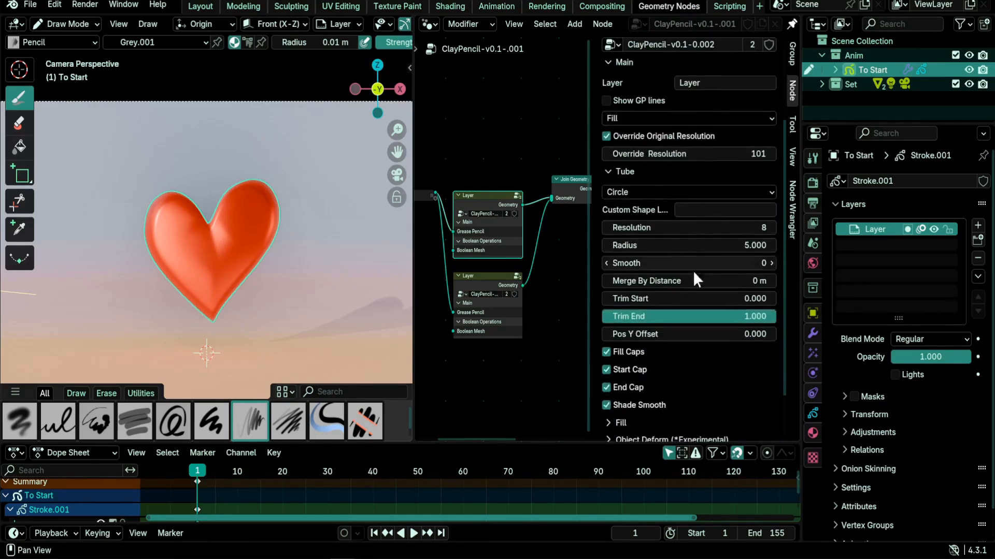
scroll(down, 3)
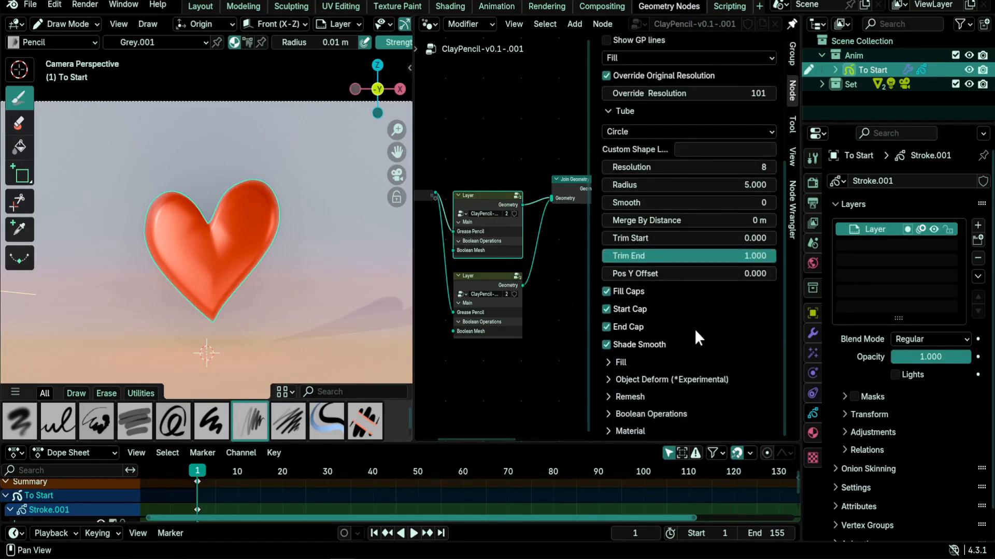
click(630, 397)
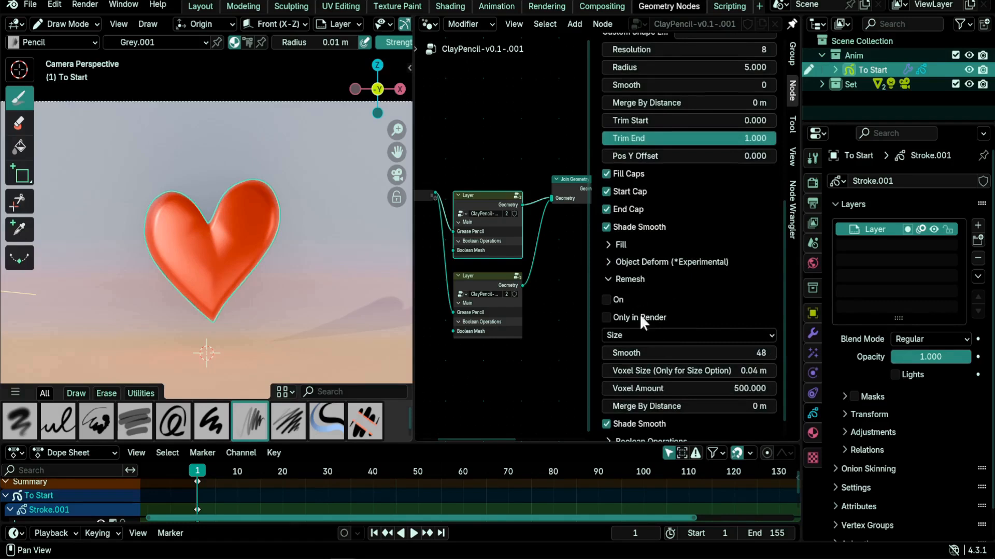
mouse_move(660, 325)
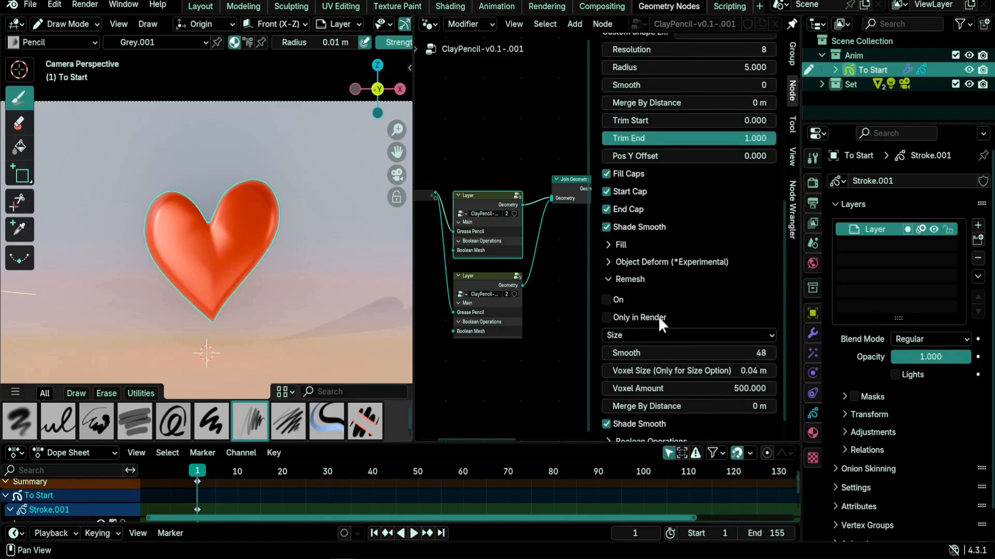
mouse_move(672, 303)
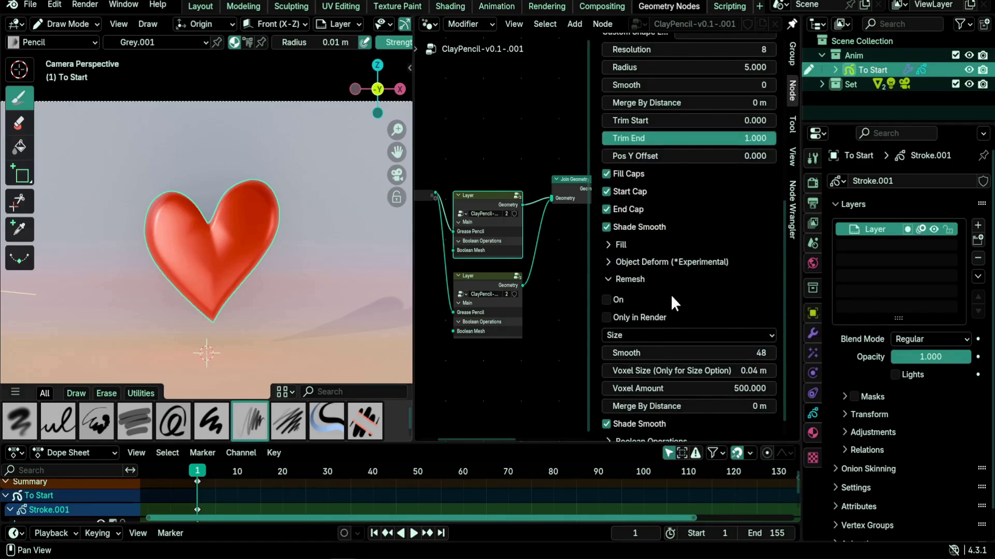
mouse_move(672, 305)
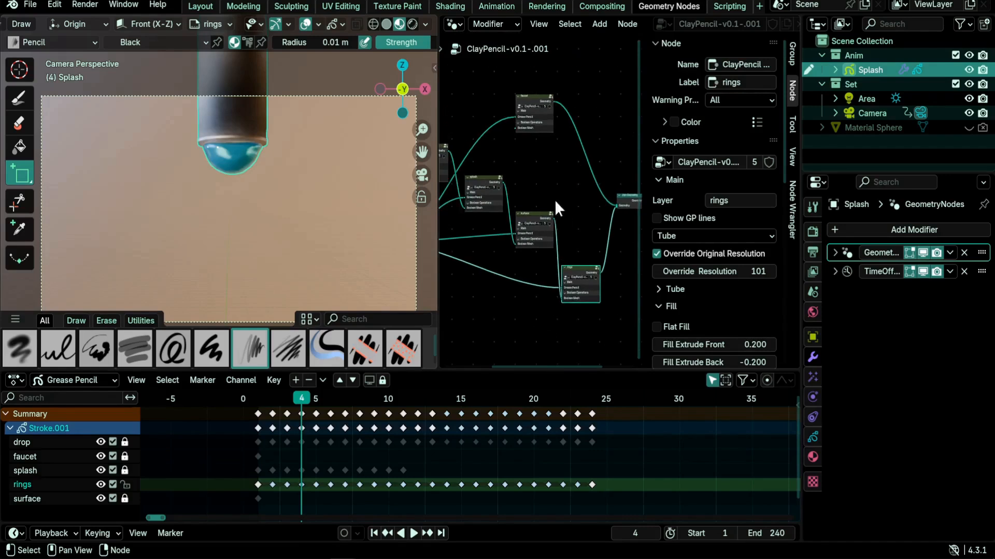
Inspect Group Input, Join Geometry and surface nodes, and make surface the active layer.
click(534, 233)
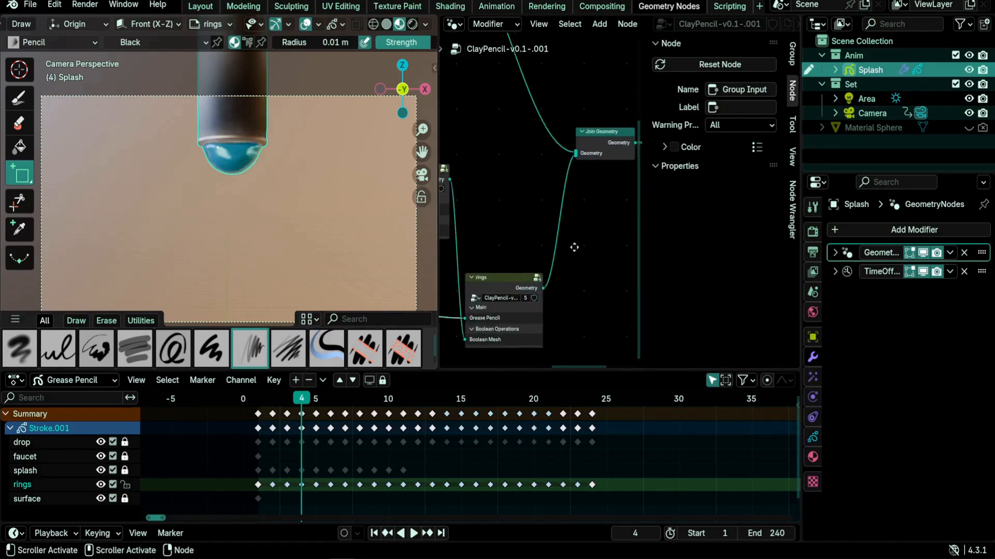
click(589, 153)
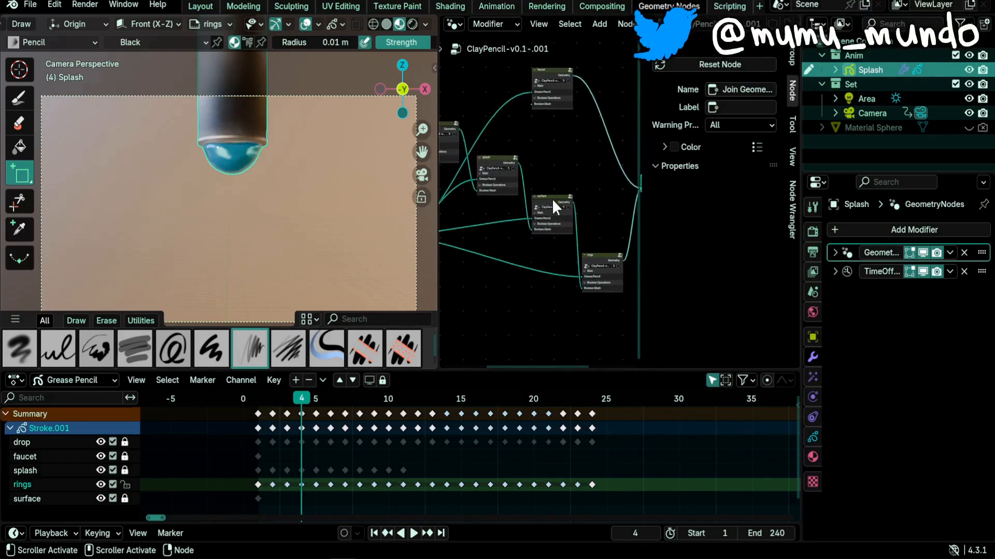
click(552, 212)
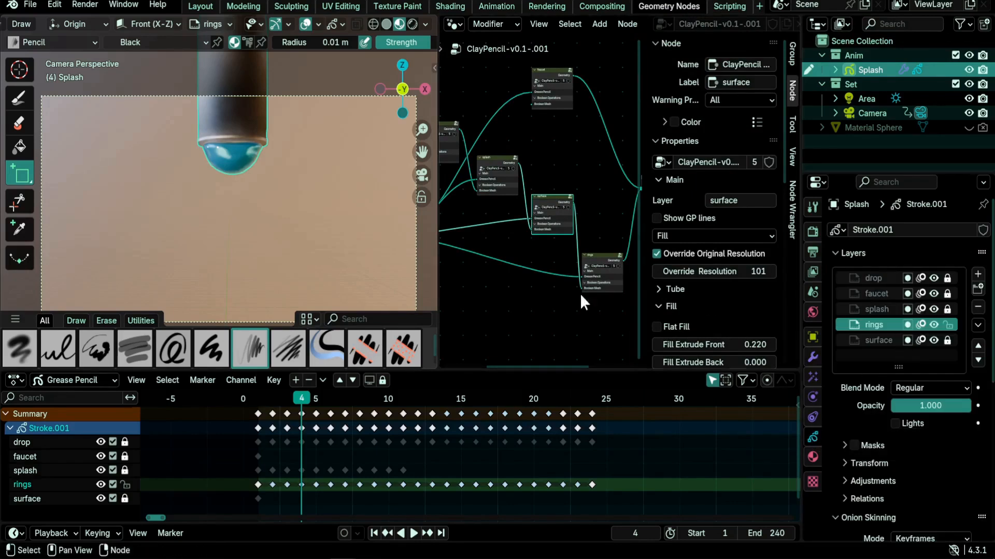
click(878, 340)
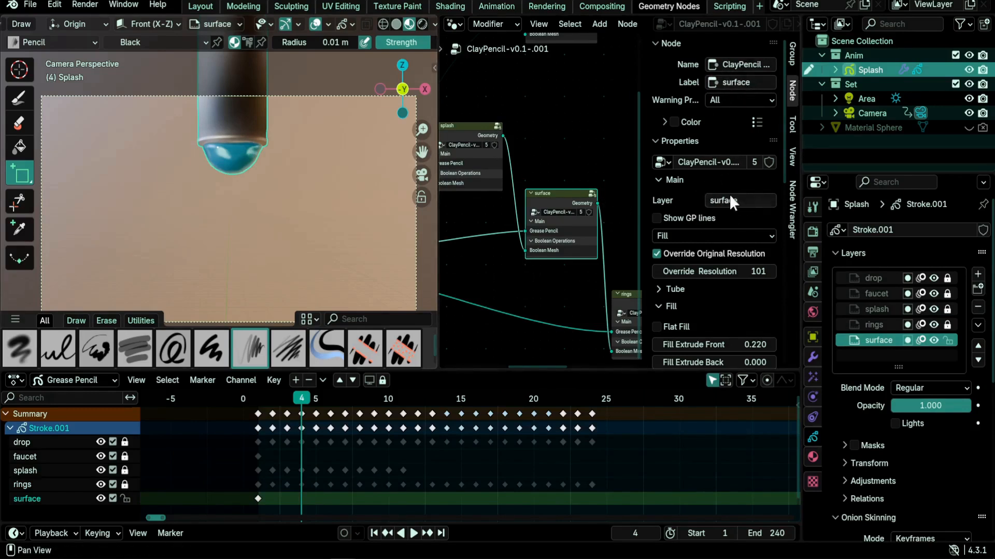
mouse_move(739, 200)
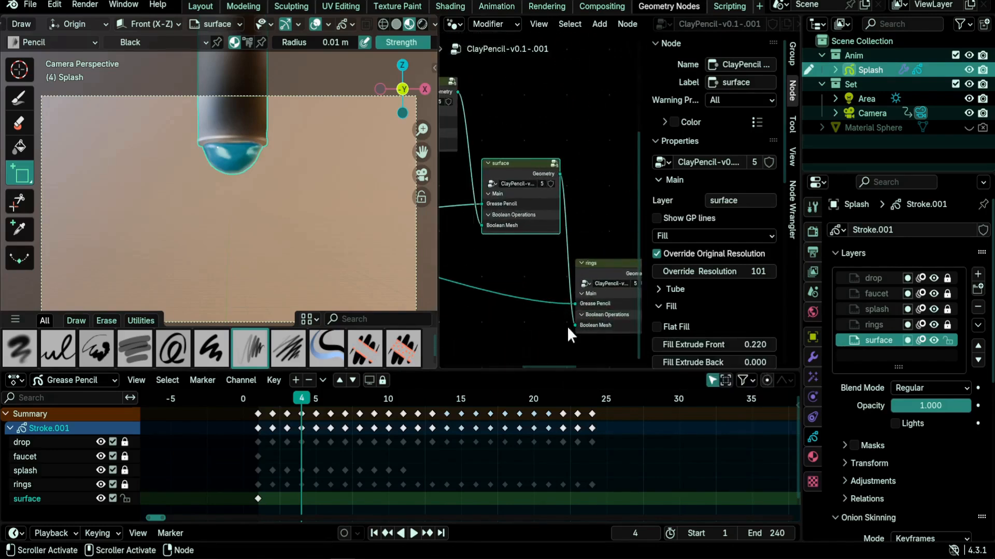
click(590, 263)
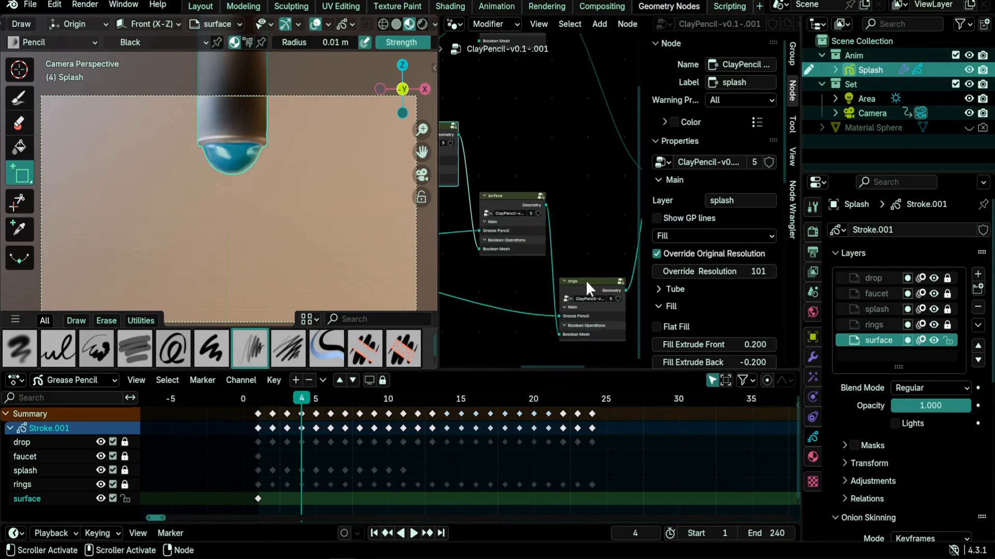
Review the faucet ClayPencil node: Fill, resolution 101, extrude front -0.61, back -0.59.
scroll(down, 3)
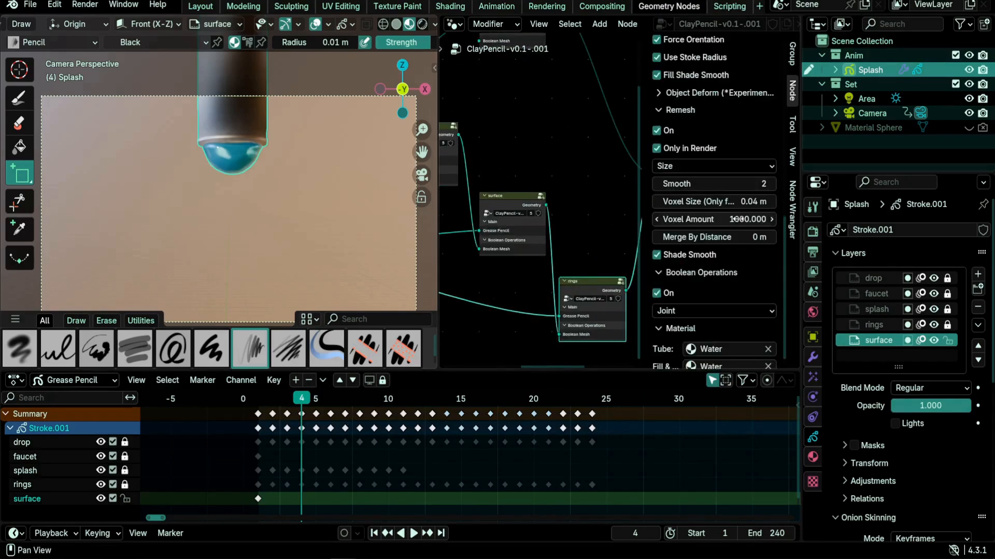
scroll(down, 3)
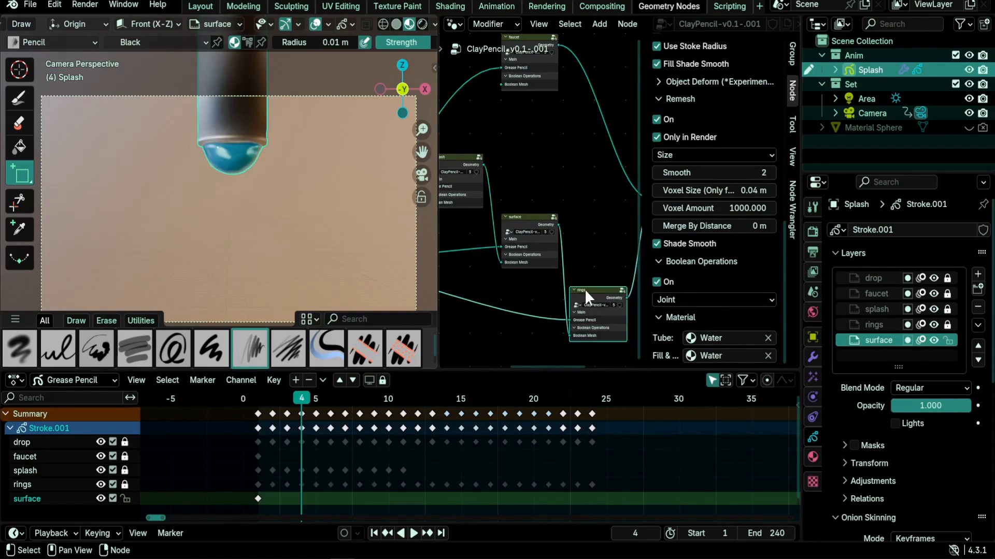
mouse_move(452, 306)
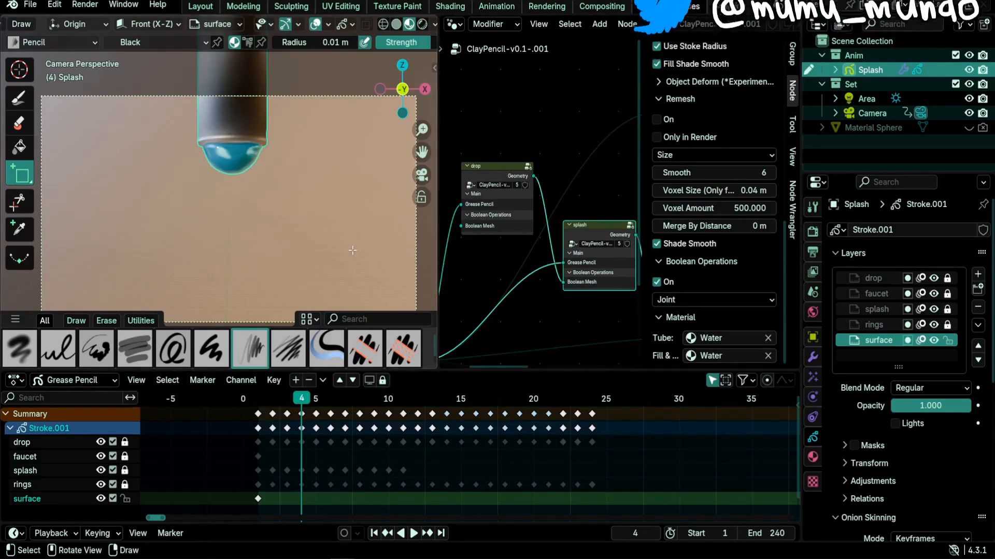
mouse_move(571, 237)
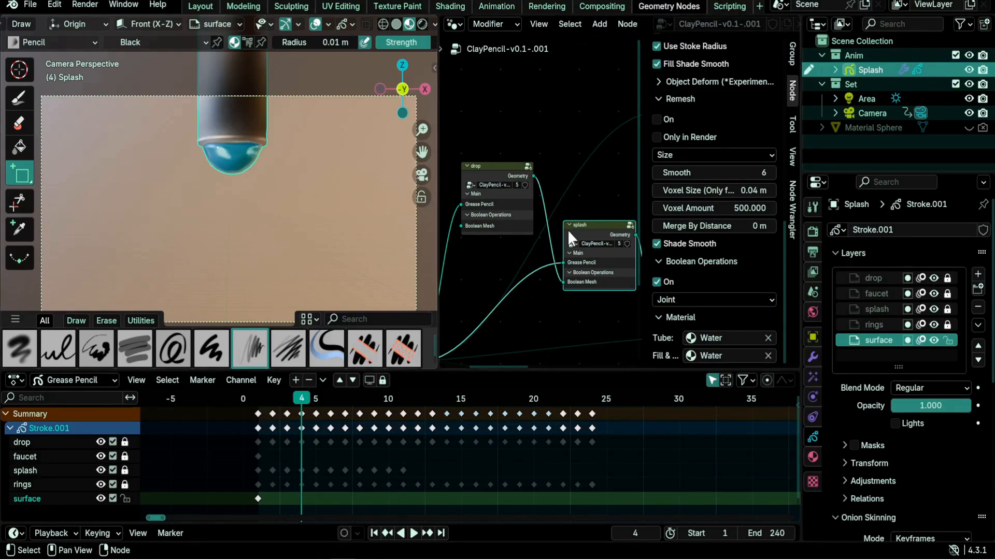
click(464, 280)
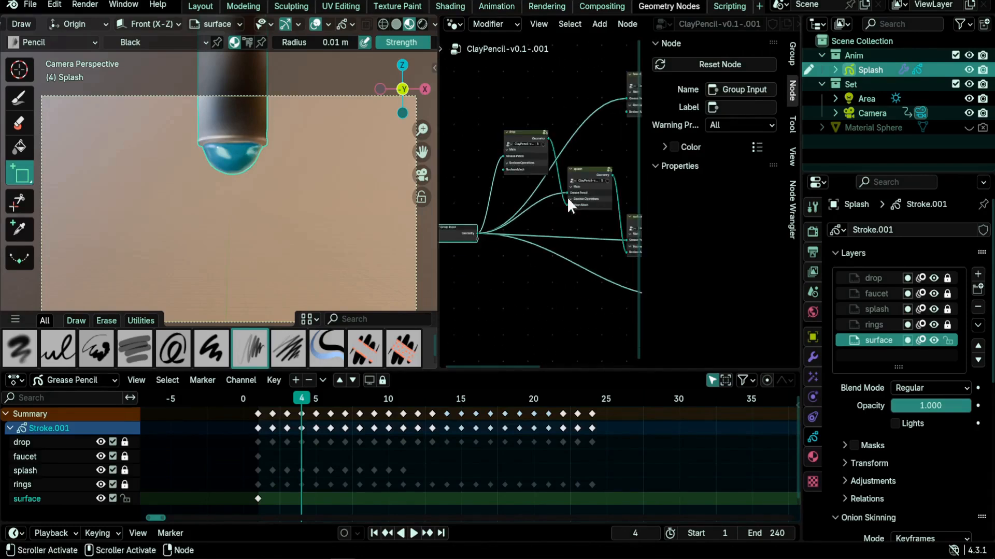
click(588, 291)
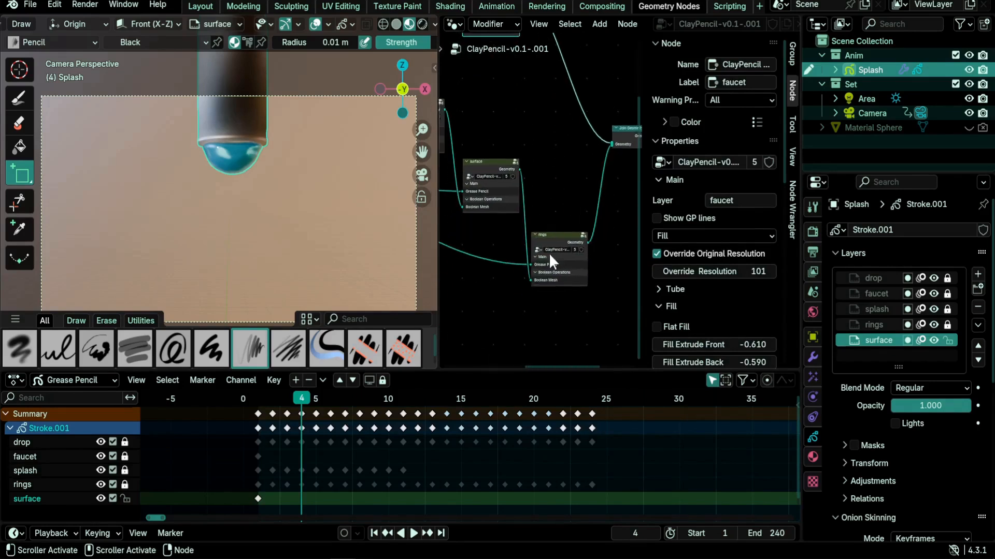
Select the rings ClayPencil node and scroll its sidebar down to the Remesh settings.
click(556, 262)
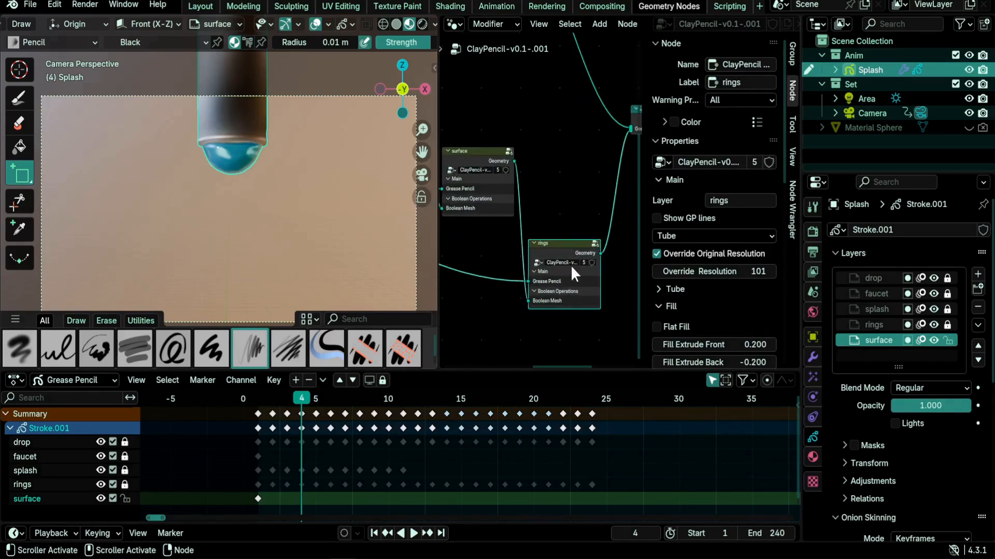
scroll(down, 3)
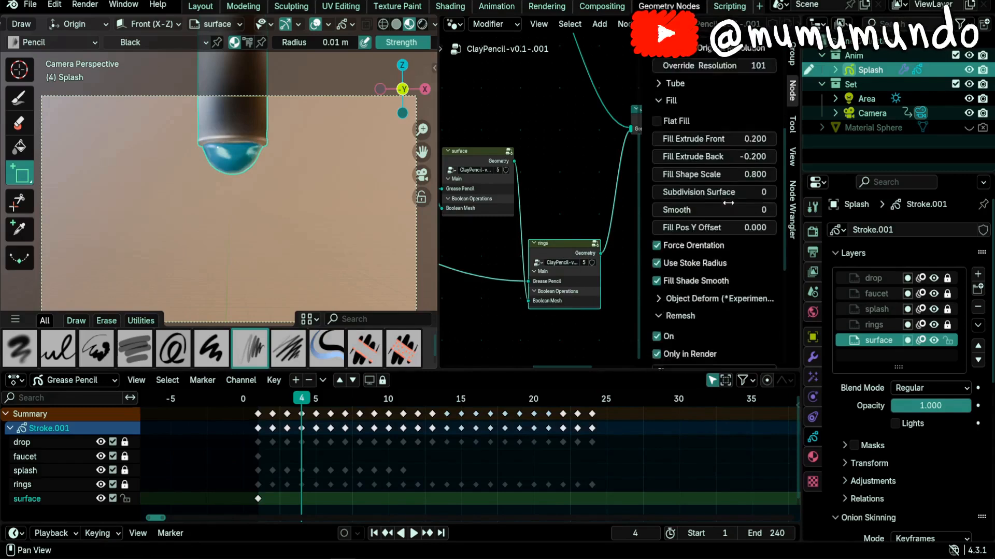
scroll(down, 3)
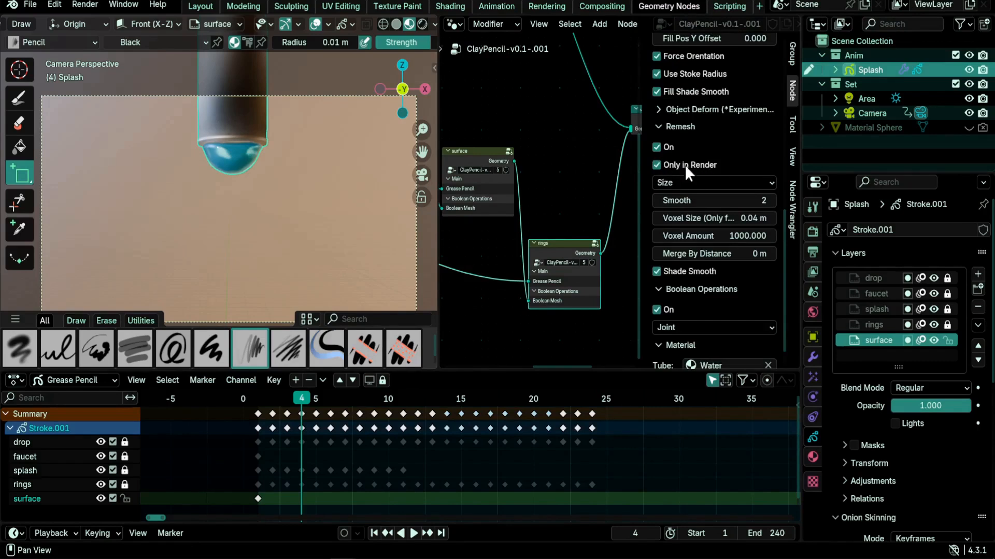
mouse_move(682, 176)
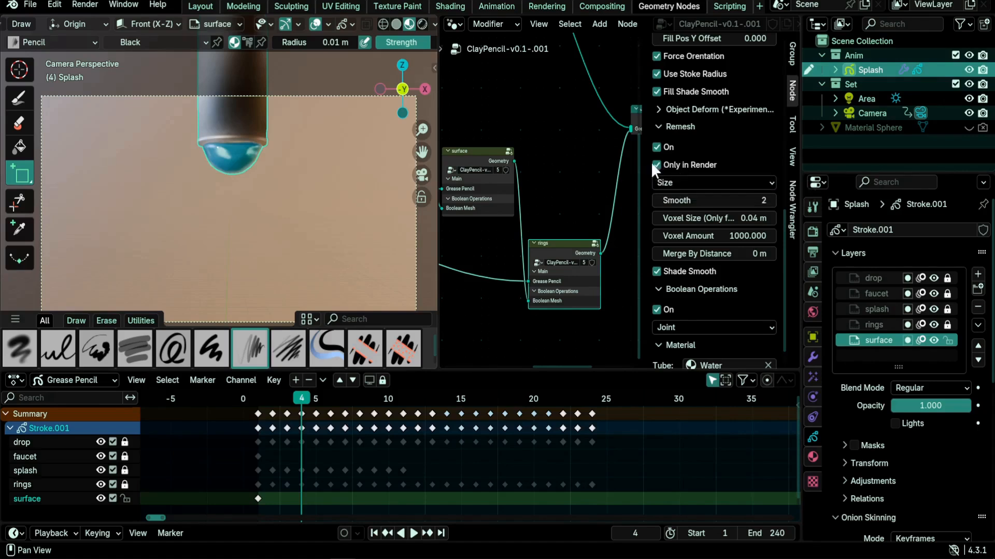
mouse_move(688, 182)
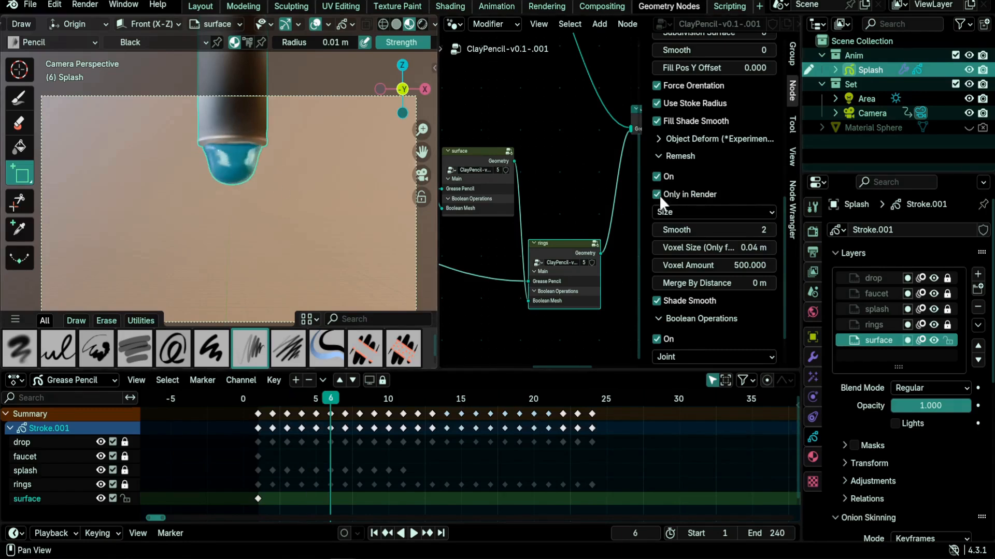
Turn off Remesh Only in Render and raise the rings remesh Smooth value to 6.
click(413, 533)
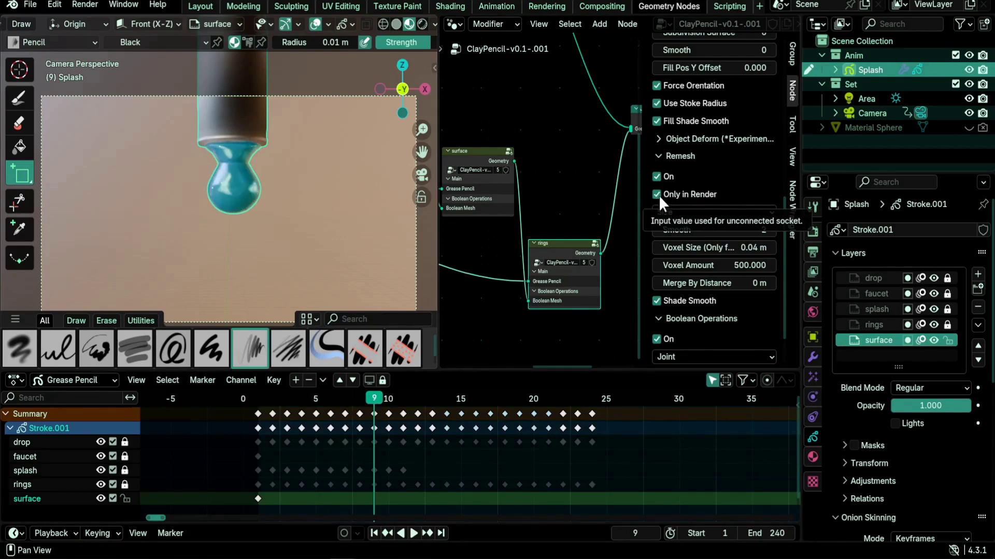
click(657, 194)
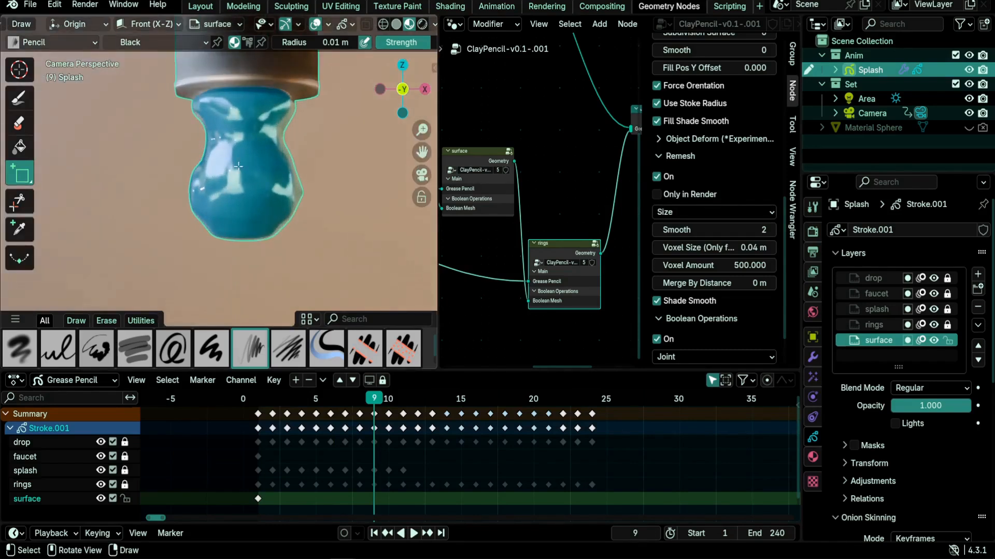
mouse_move(301, 124)
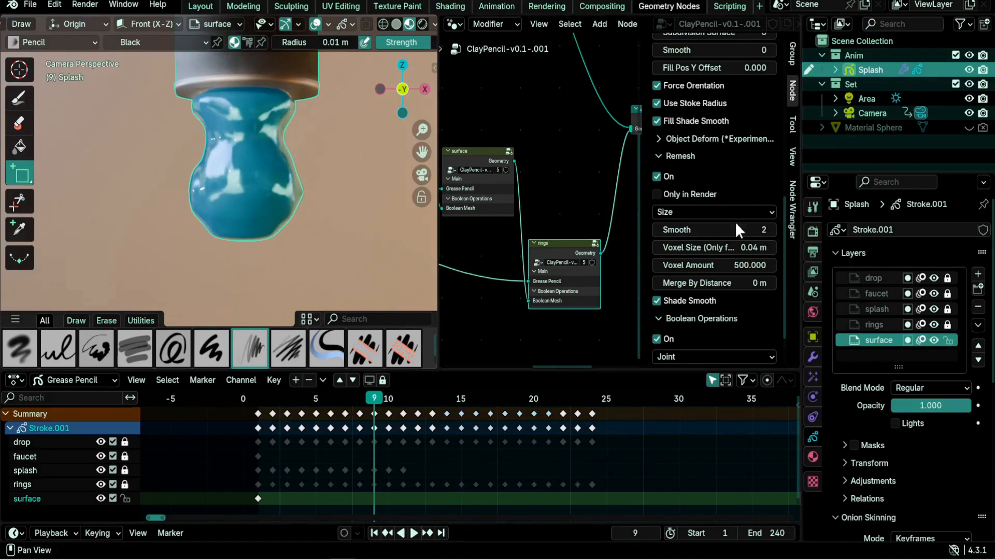
mouse_move(713, 265)
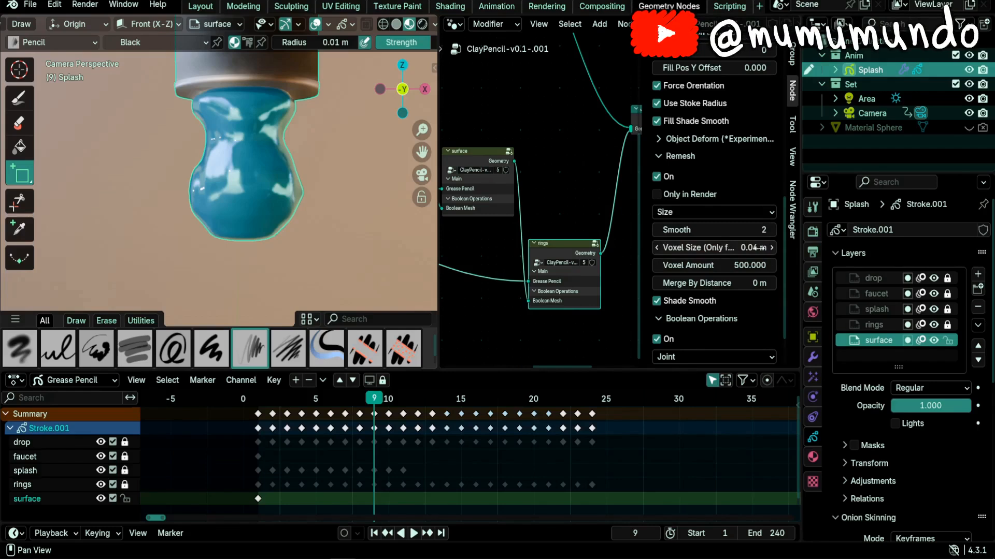
mouse_move(713, 230)
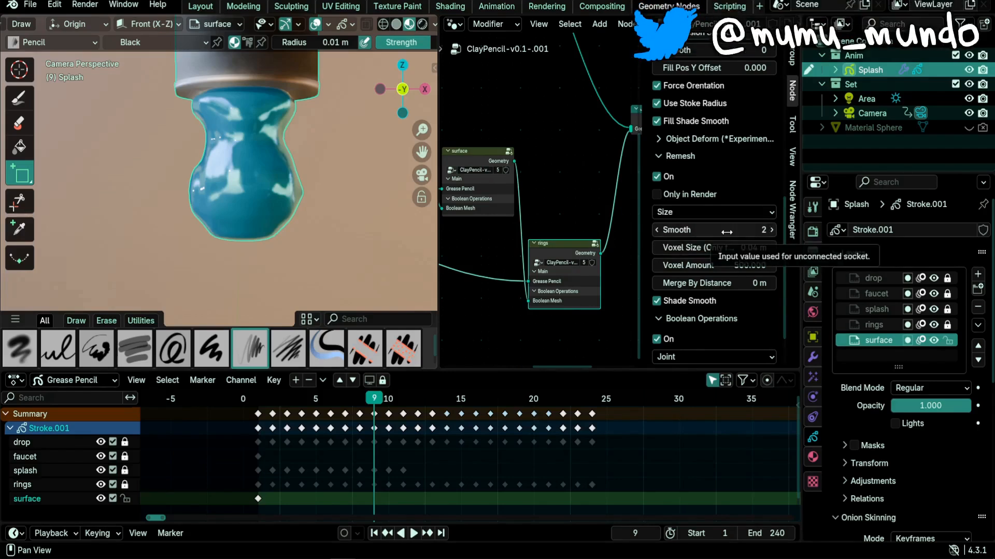
click(714, 229)
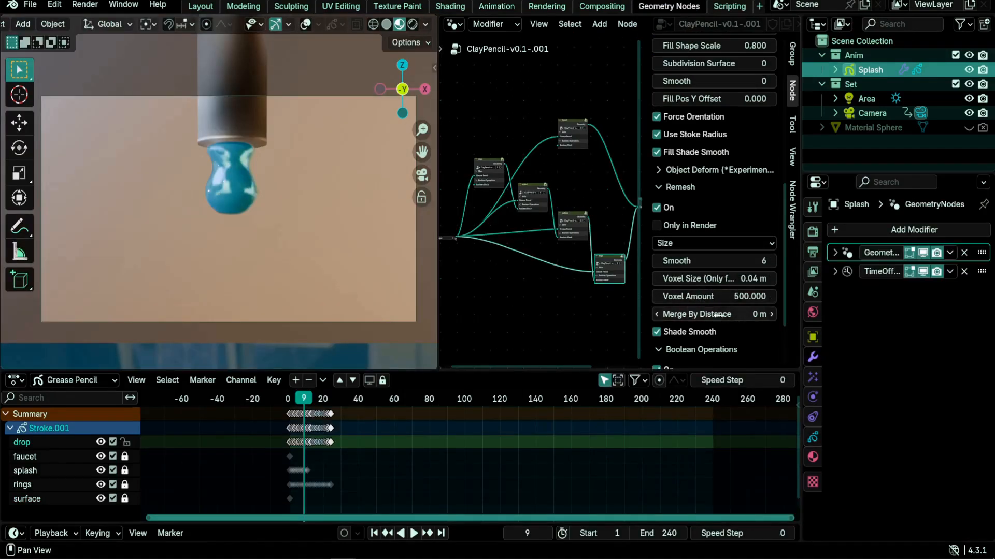
Edit the drop's remesh Voxel Amount field to try a value of 300.
double_click(713, 297)
text(300.000)
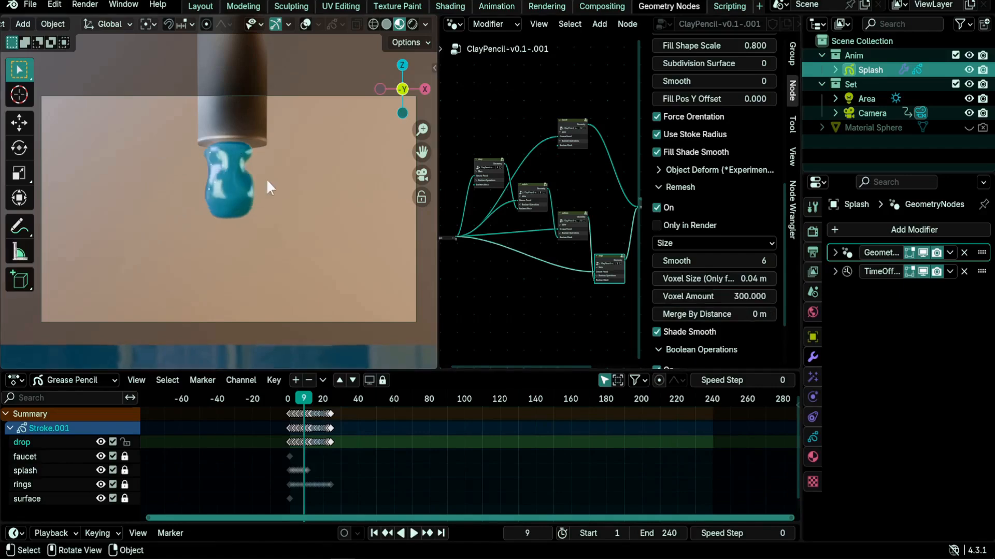
mouse_move(252, 155)
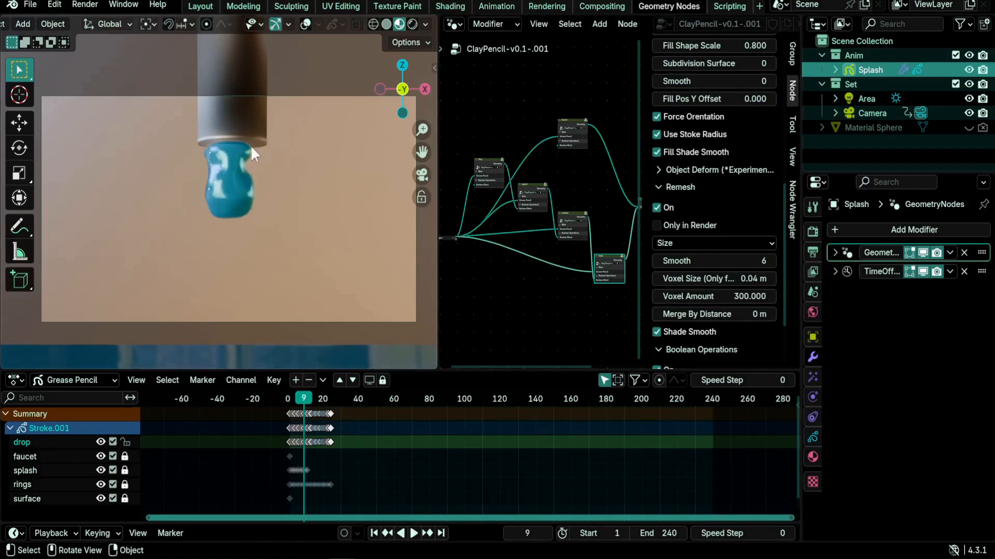
mouse_move(198, 160)
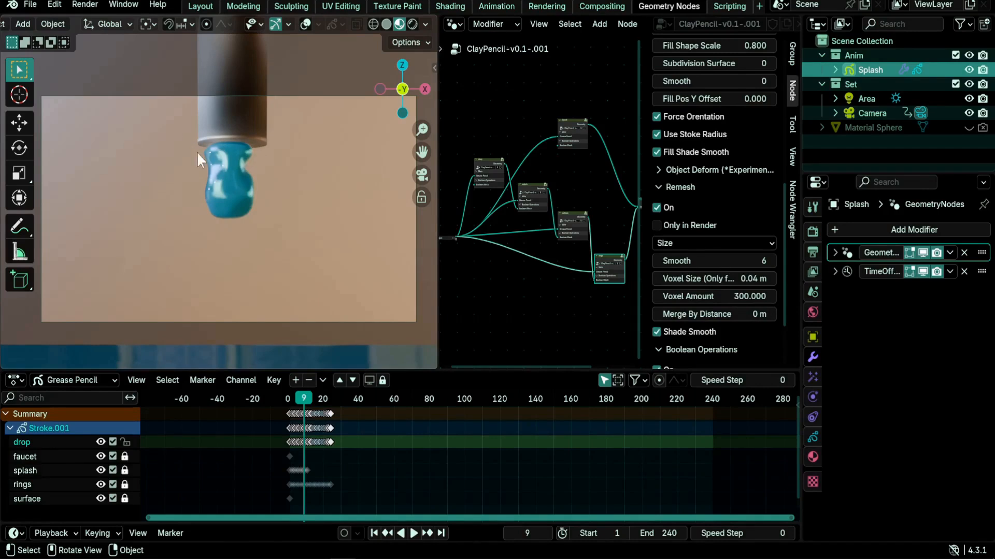
mouse_move(207, 159)
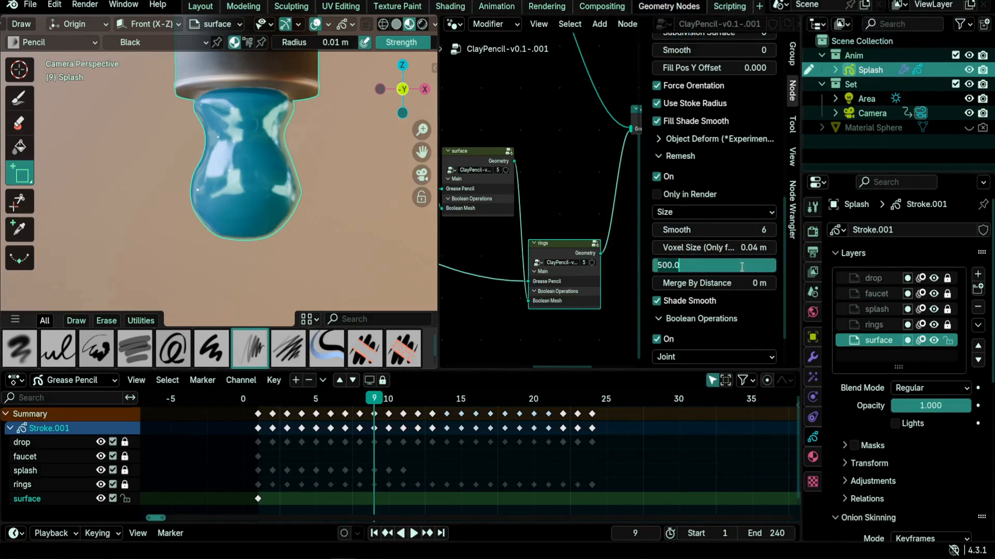
text(1000)
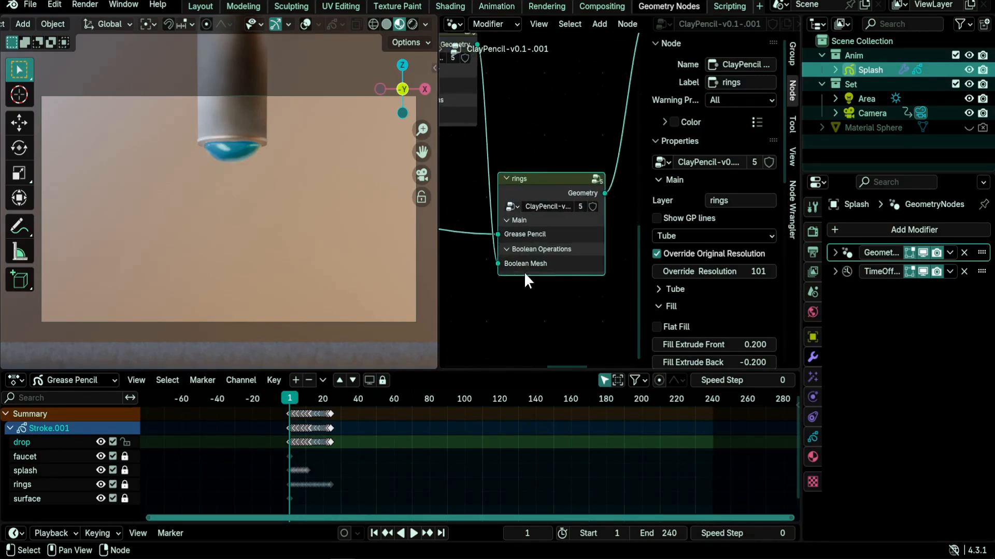
mouse_move(571, 291)
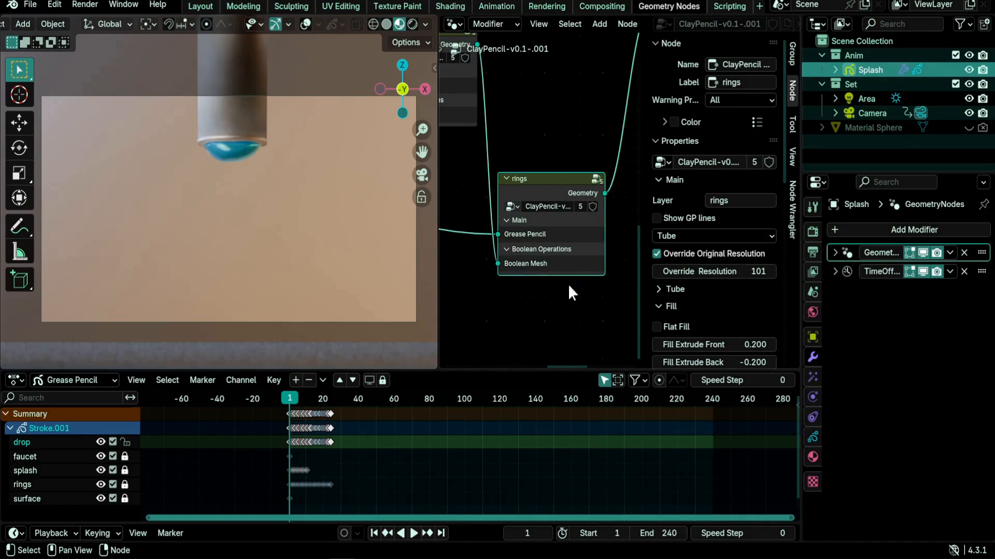
mouse_move(540, 311)
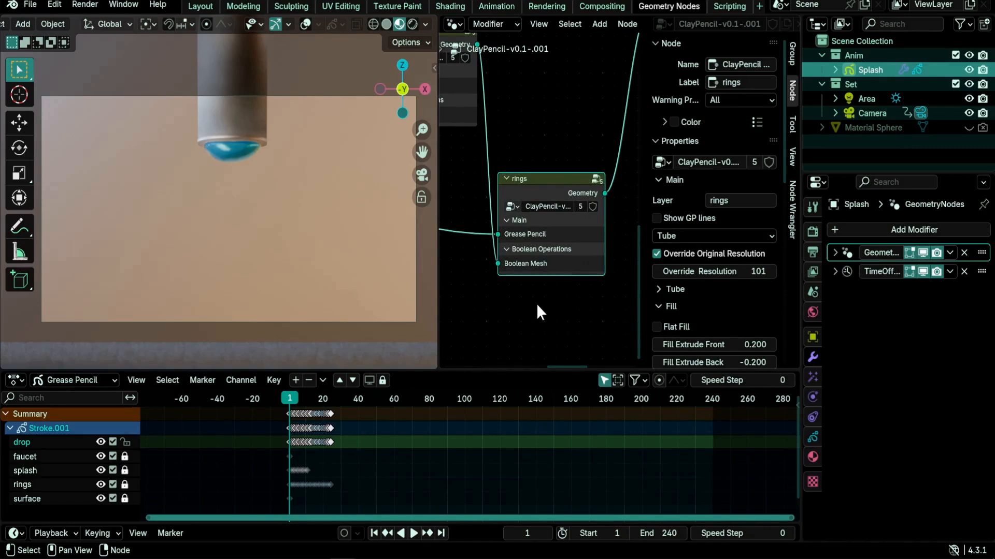
mouse_move(761, 204)
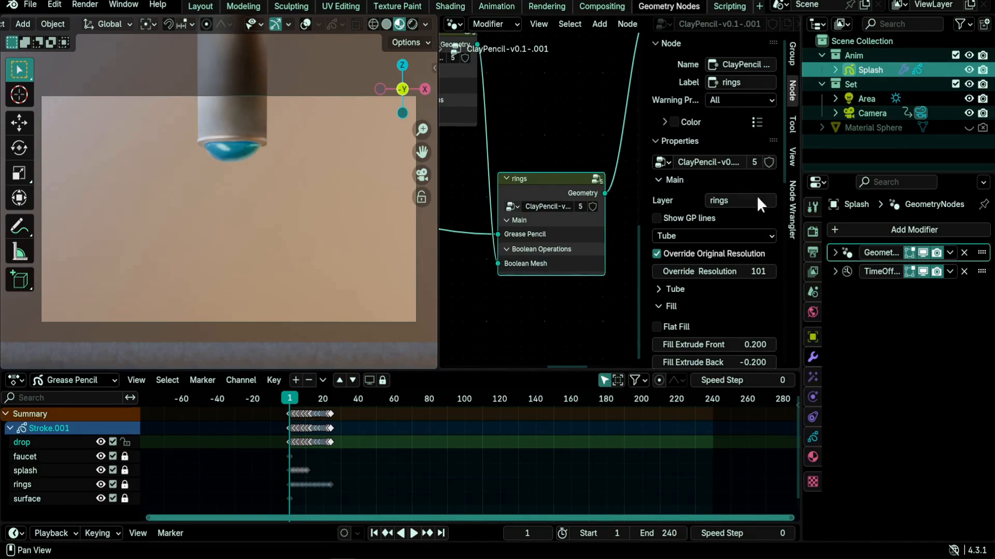
Scroll the rings node's settings and open its Boolean Operations mode list.
scroll(down, 3)
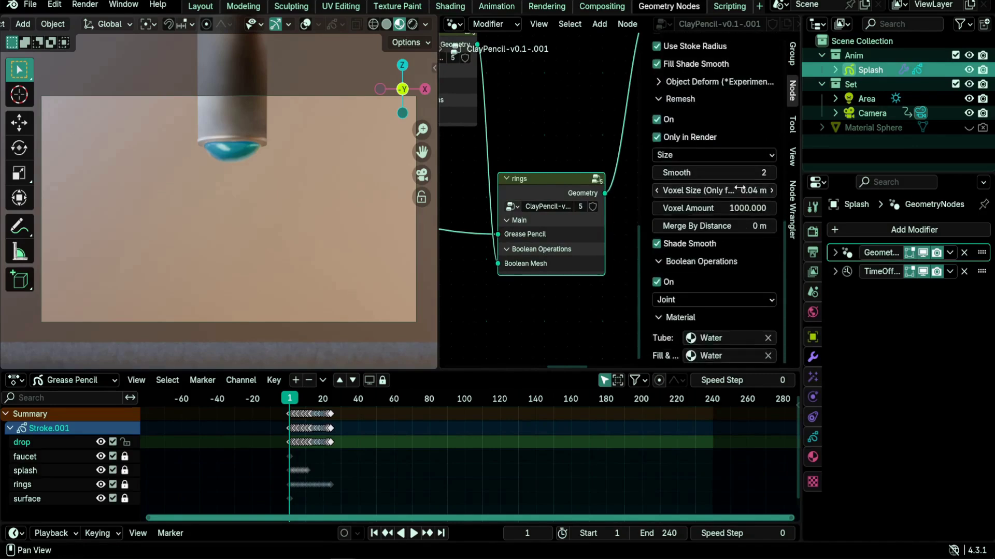
scroll(up, 3)
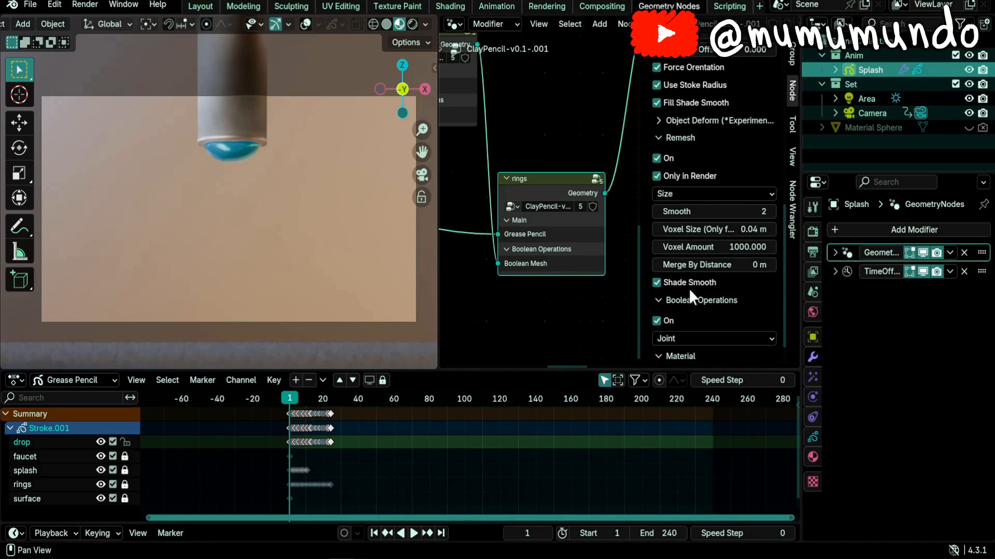
scroll(down, 3)
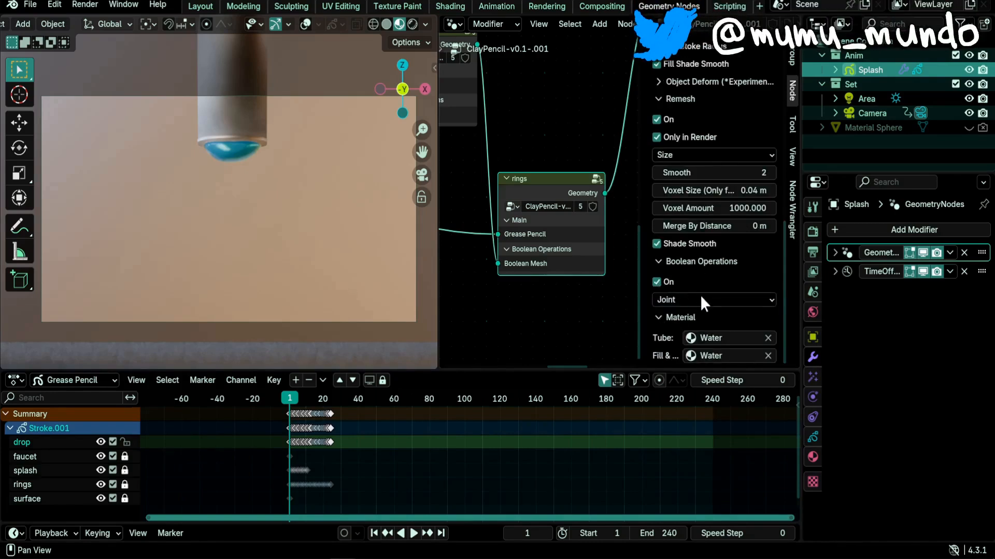
click(713, 300)
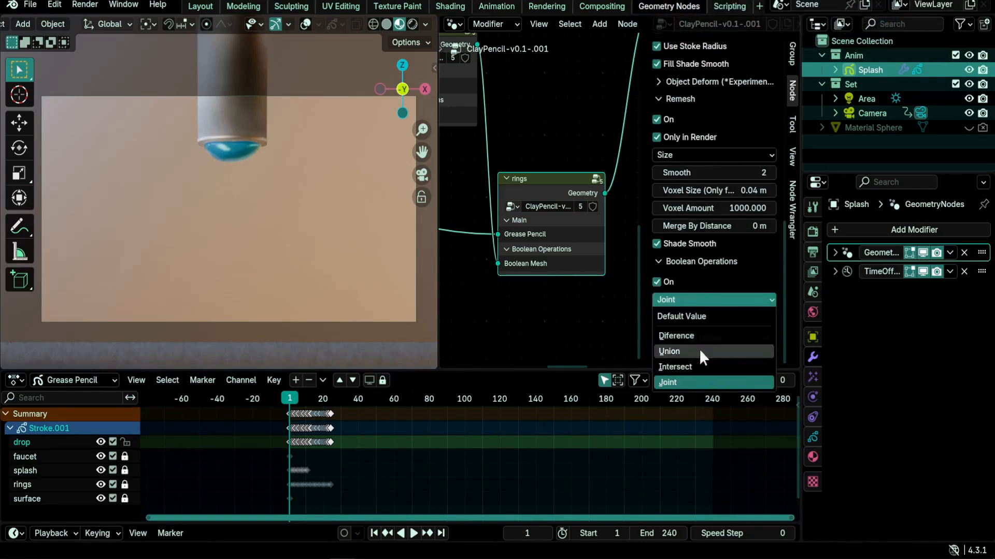
mouse_move(698, 336)
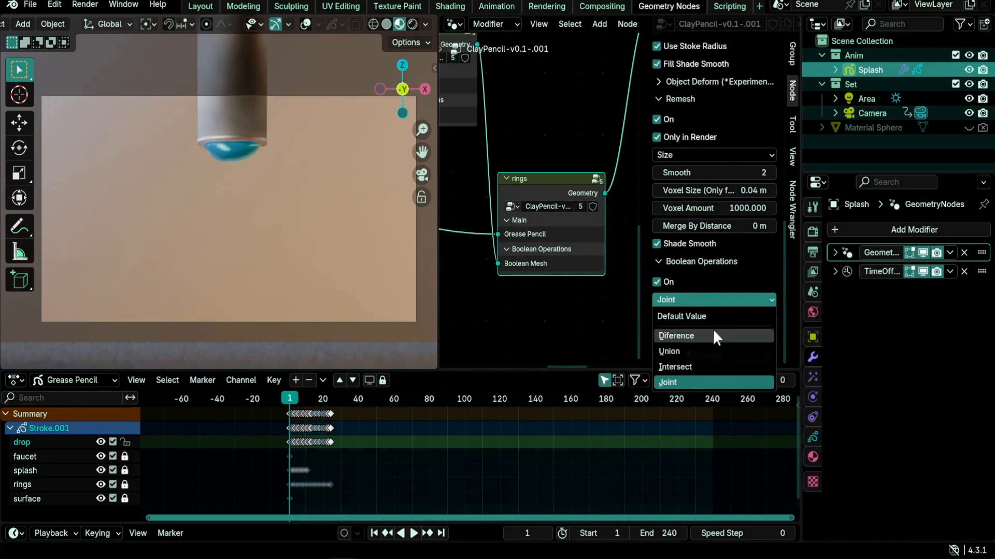
mouse_move(706, 388)
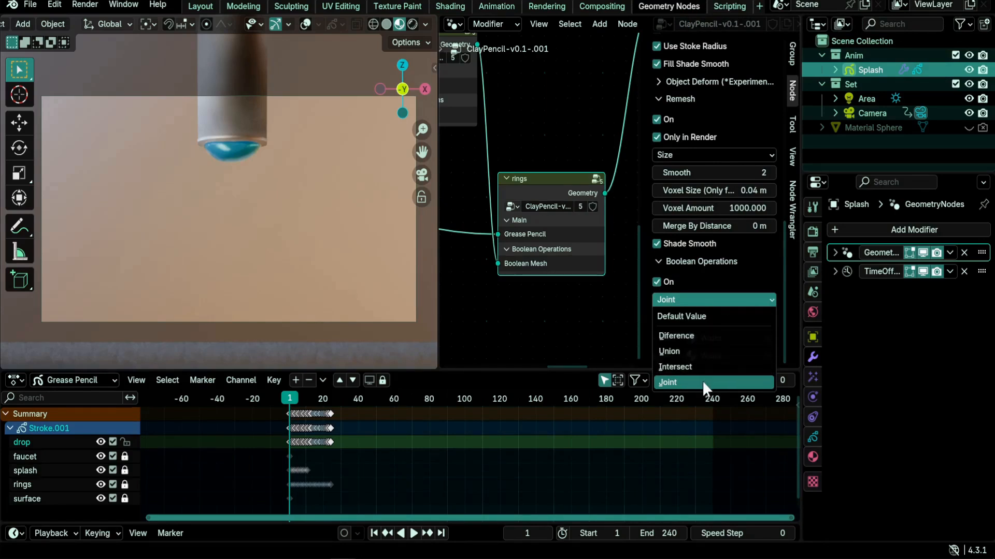
mouse_move(691, 387)
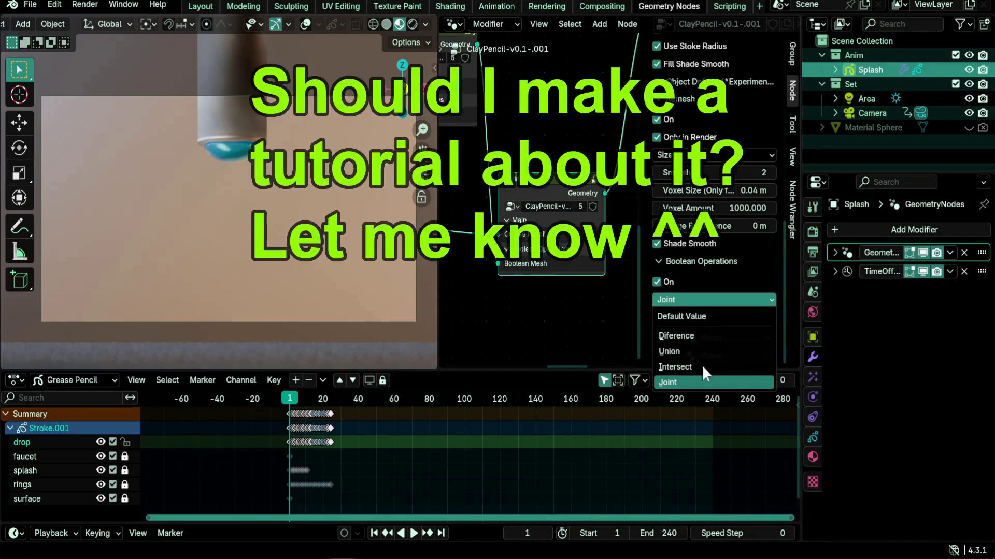
mouse_move(676, 336)
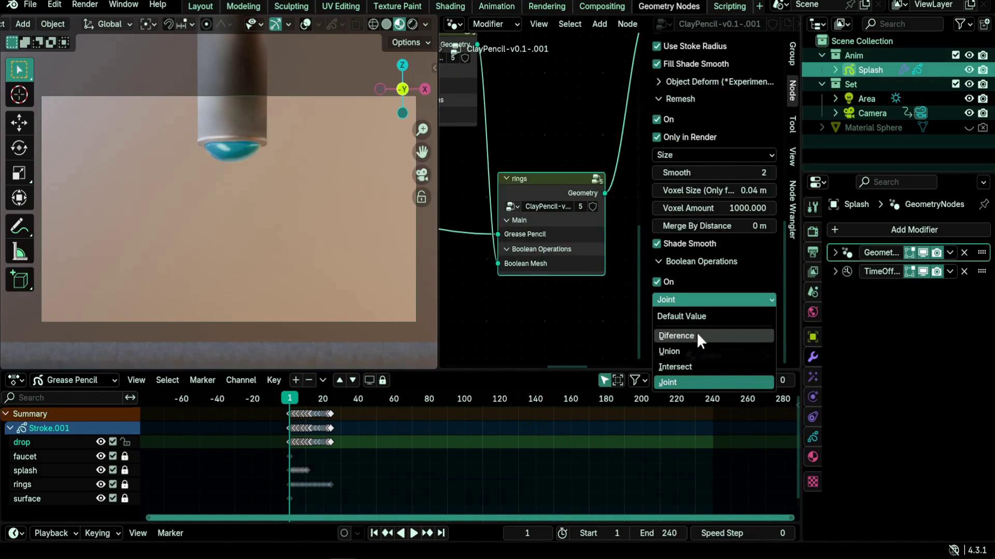
mouse_move(670, 341)
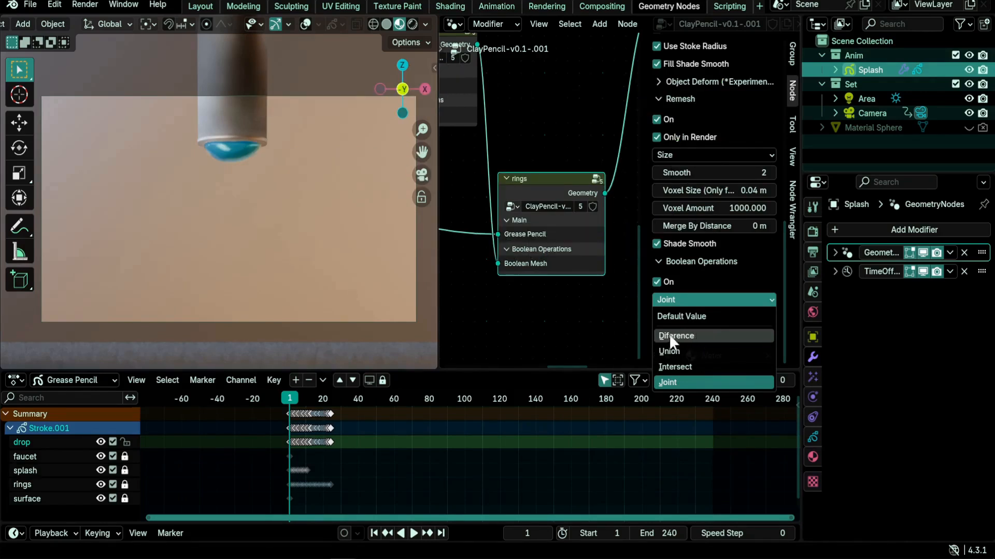
mouse_move(675, 367)
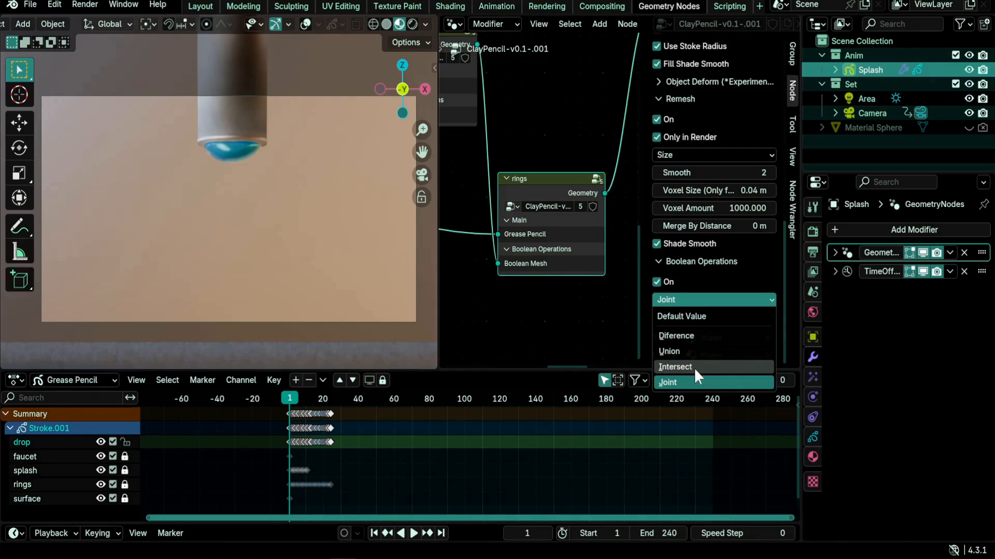
mouse_move(689, 374)
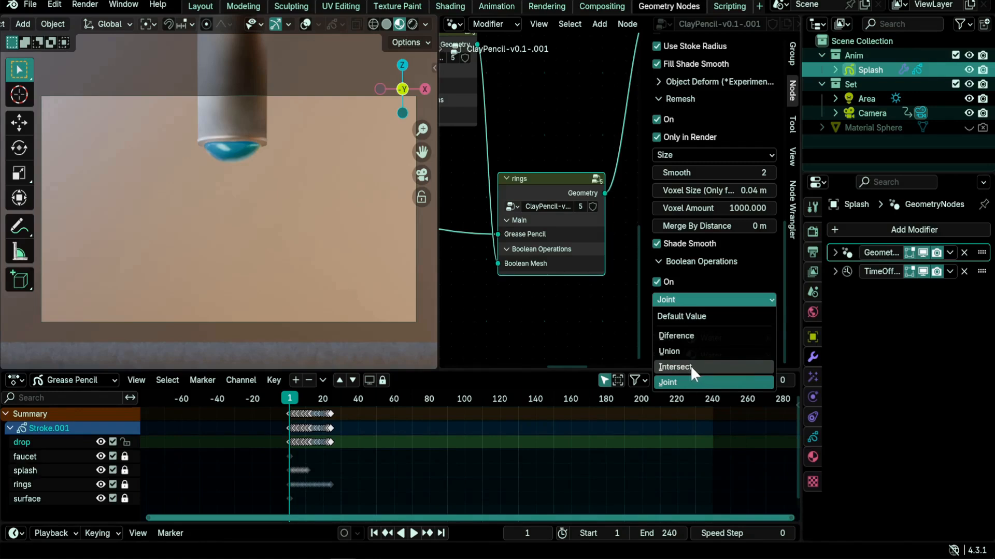
mouse_move(701, 373)
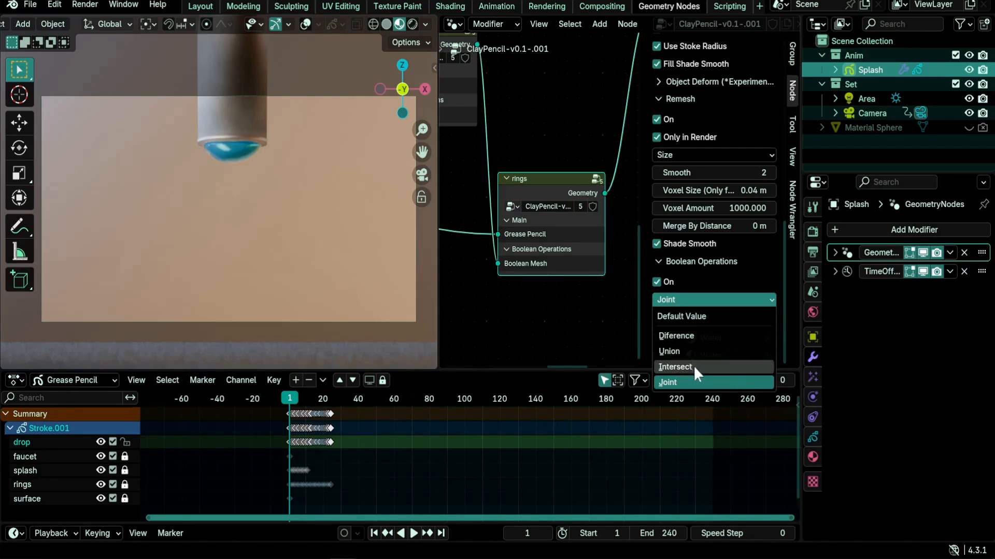
mouse_move(694, 351)
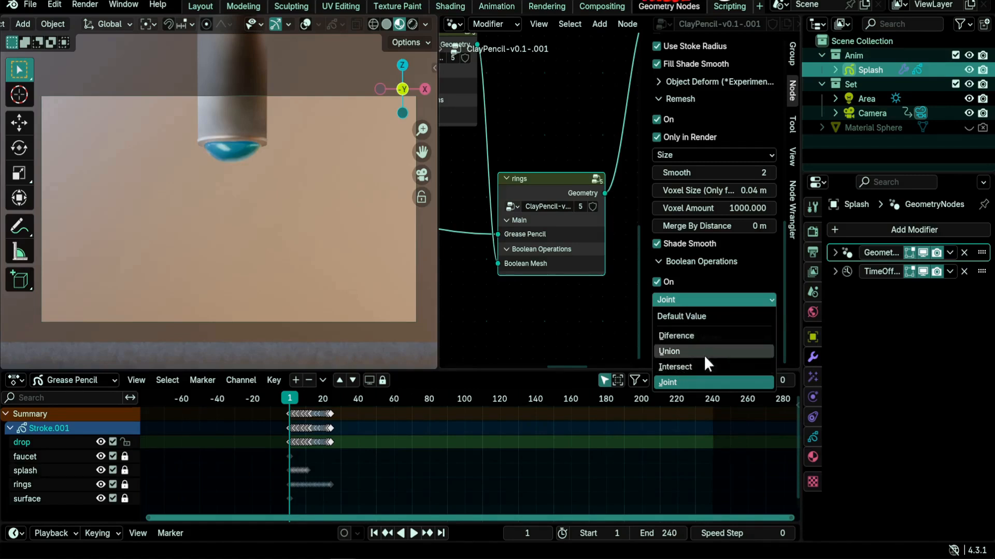
Try the Difference, Intersect and Union boolean modes on rings, then return to Joint.
click(667, 382)
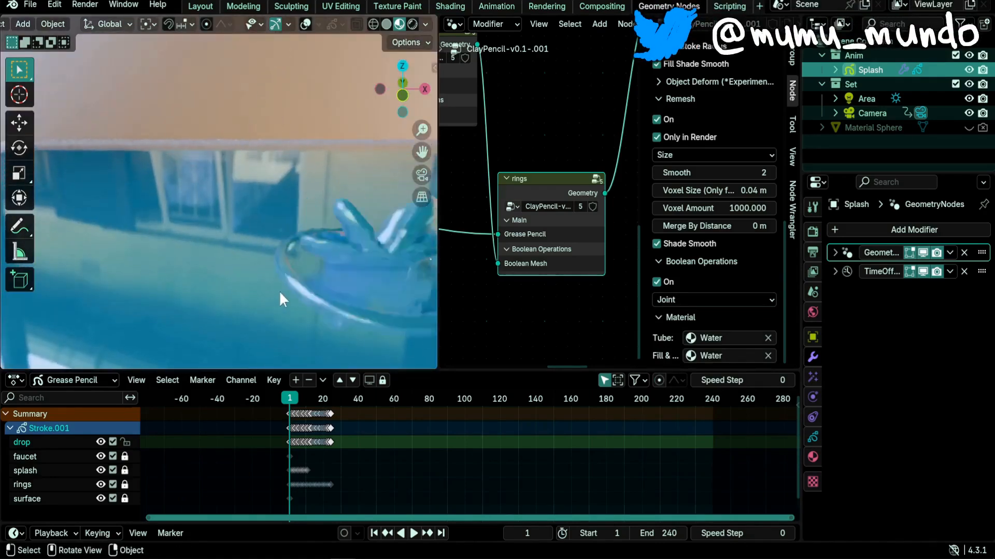
click(712, 299)
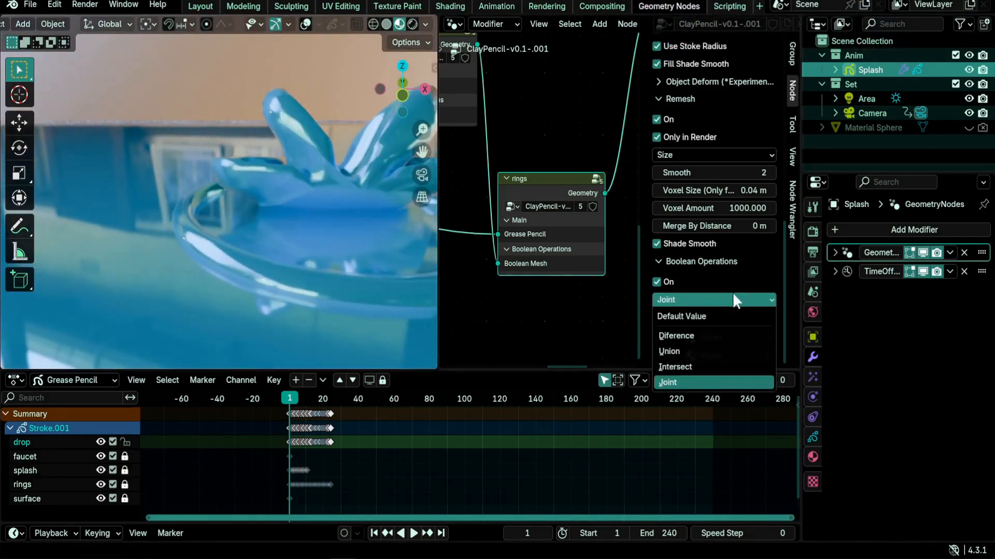
click(676, 336)
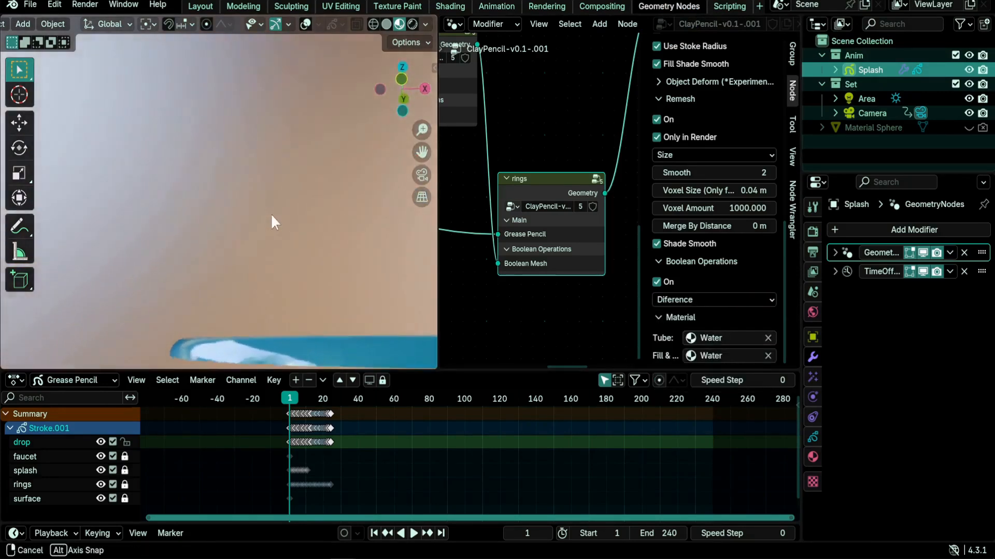
click(712, 299)
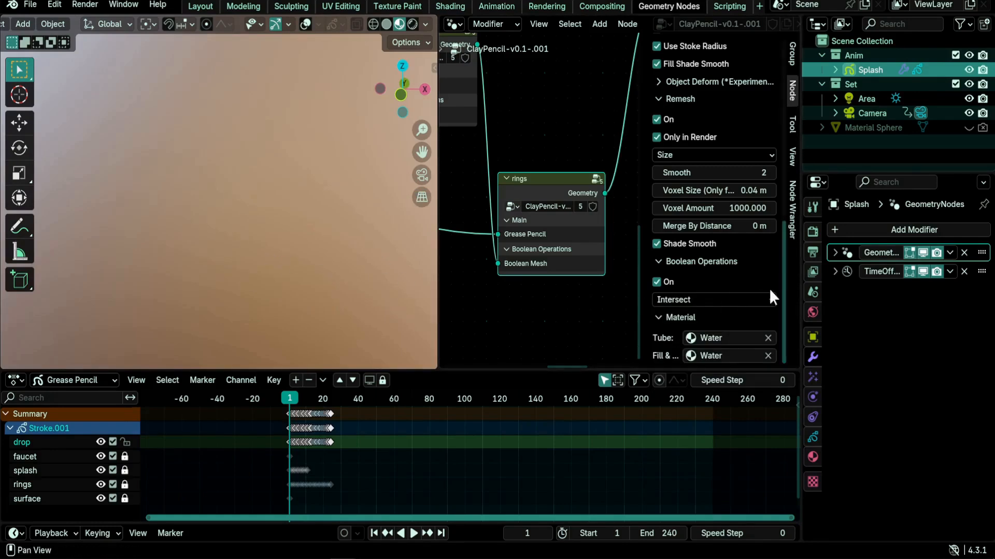
click(710, 299)
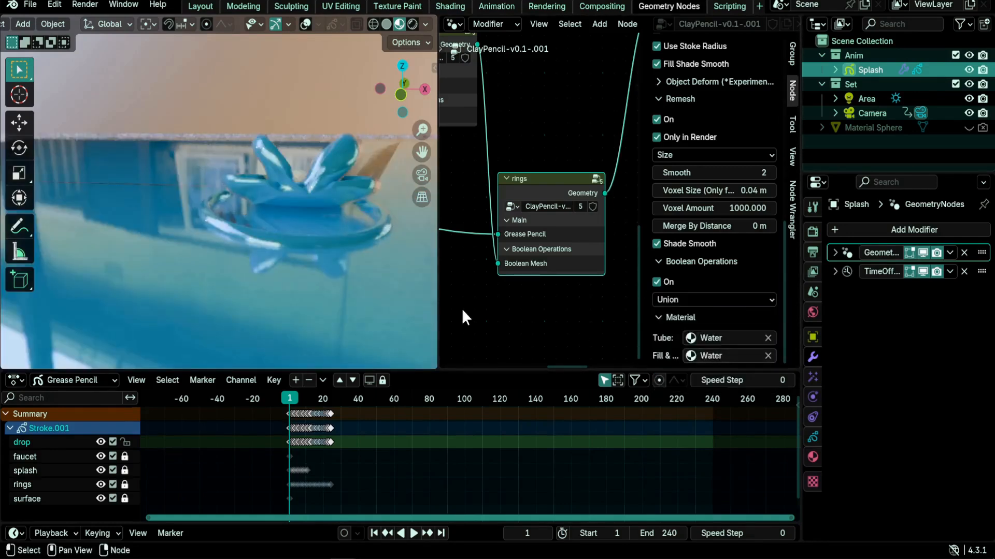
click(711, 300)
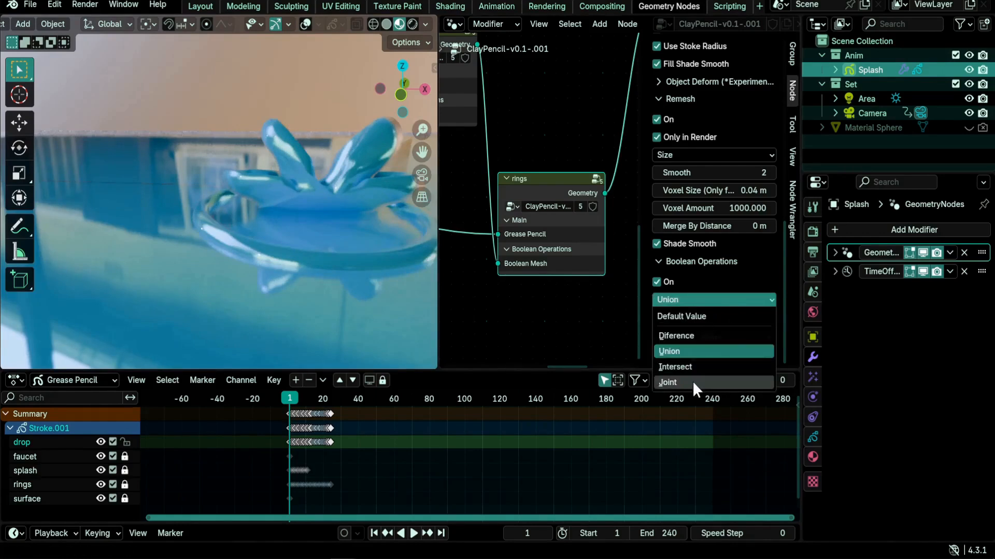
click(667, 382)
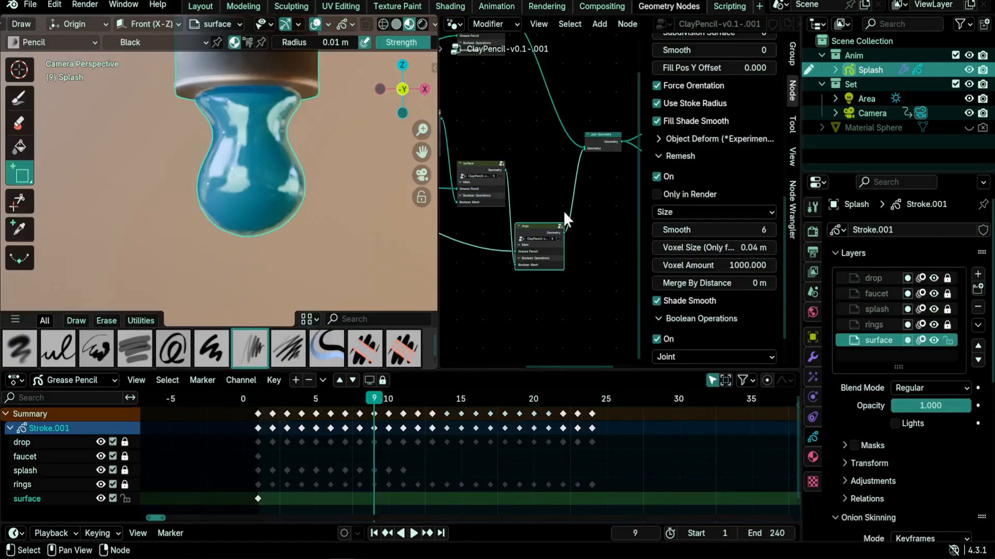
mouse_move(576, 249)
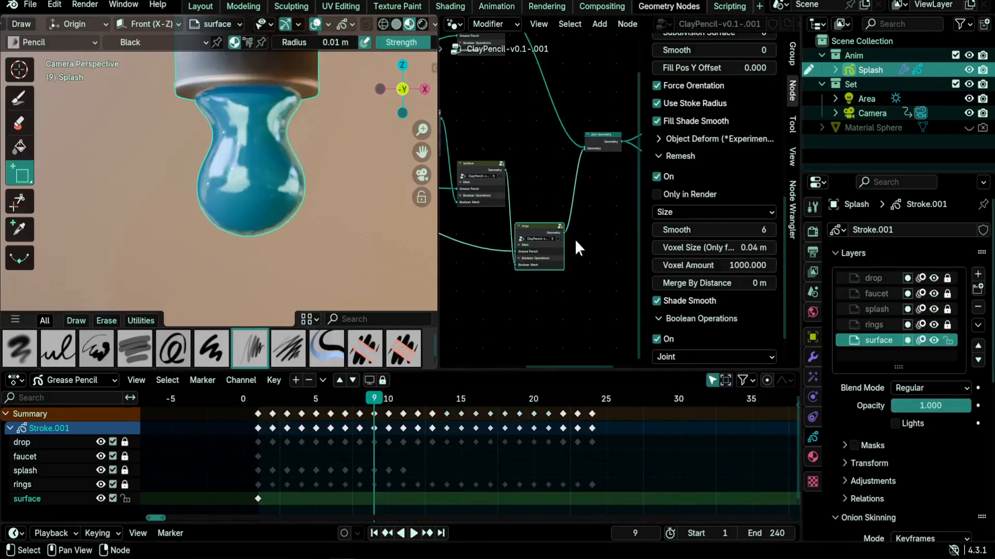
Disable the Geometry Nodes modifier in the viewport and step from frame 8 to 10.
click(813, 357)
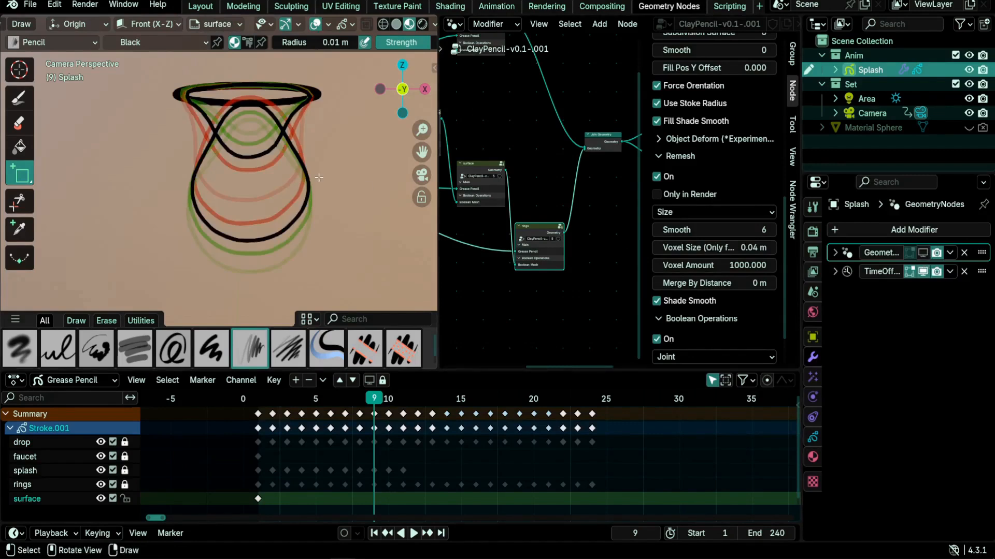
click(413, 533)
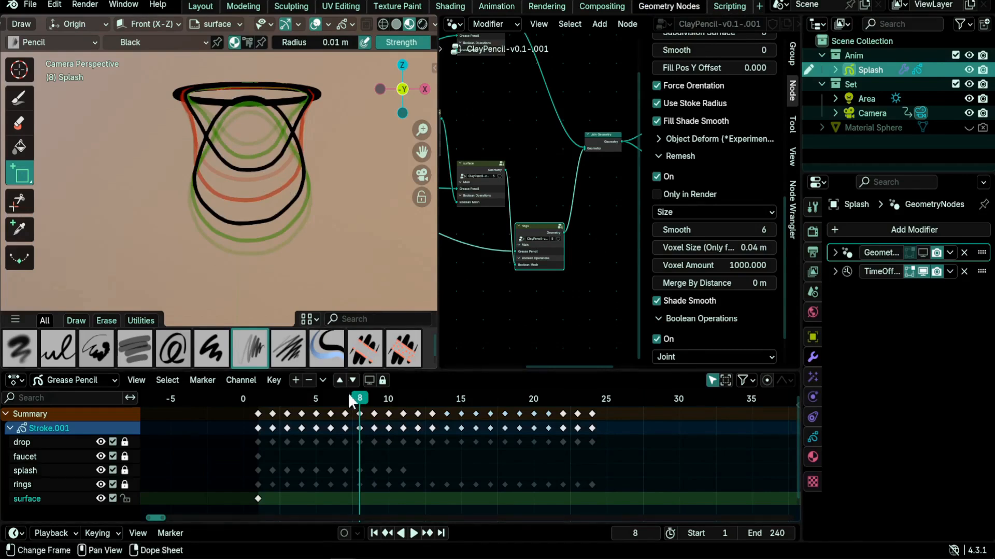
click(387, 398)
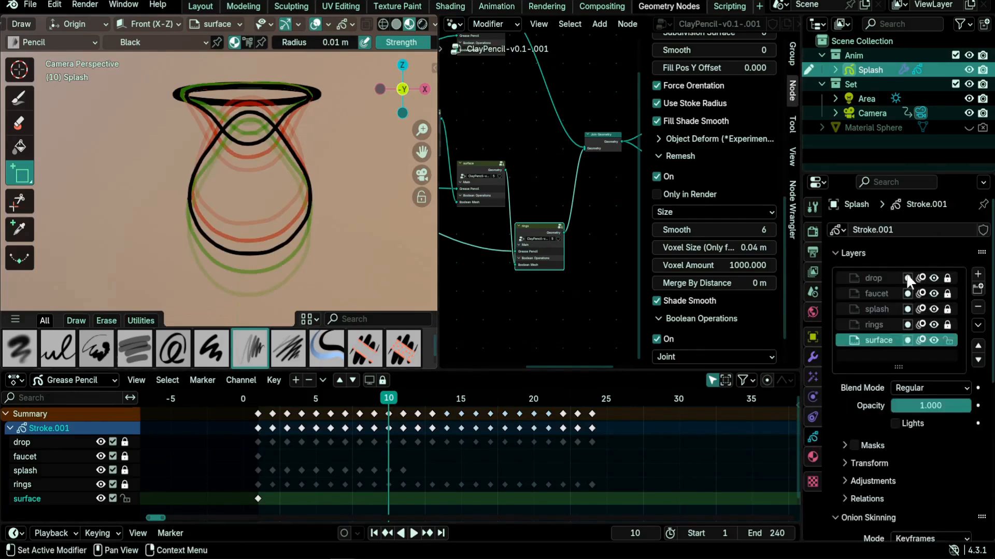
Make drop the active layer, choose Draw with a pencil brush, and advance to frame 11.
click(873, 278)
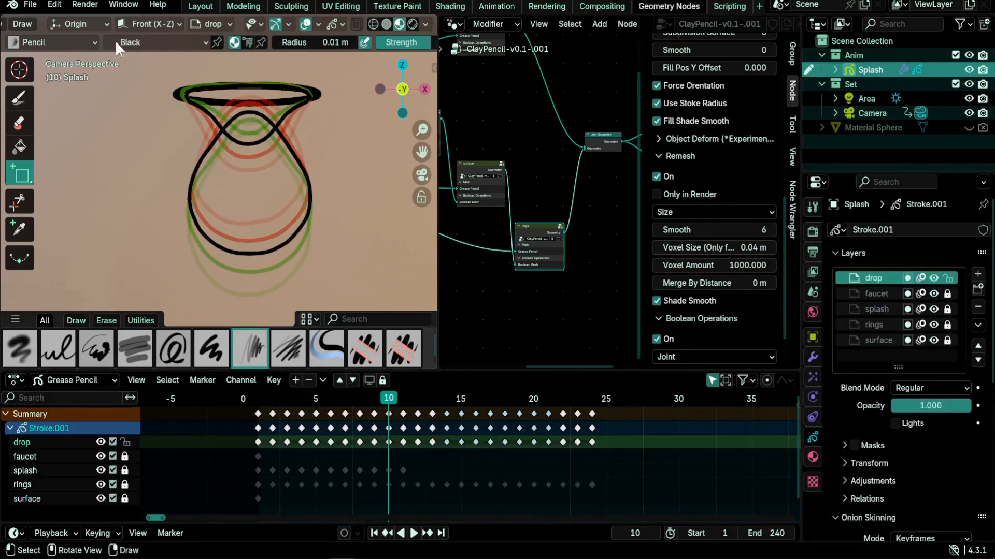
mouse_move(312, 62)
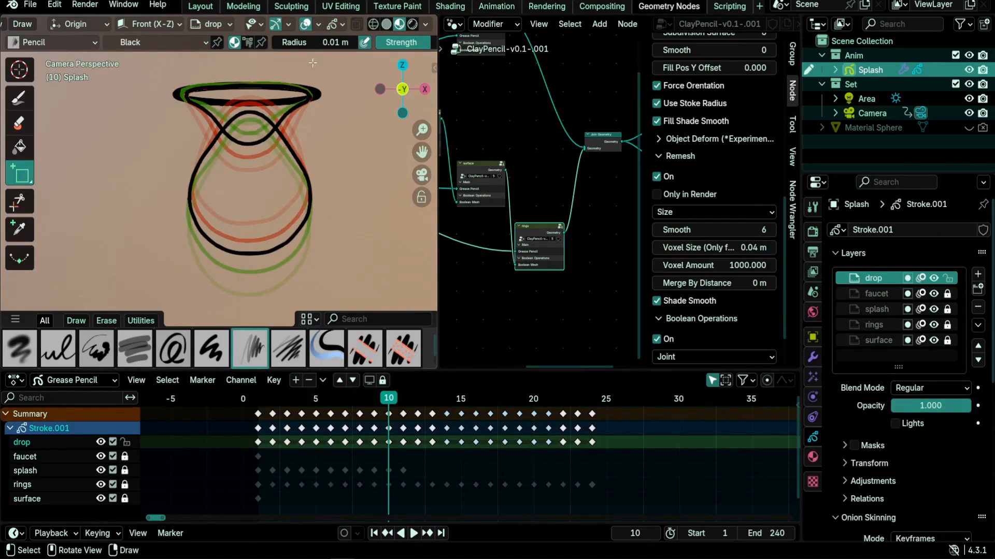
click(19, 99)
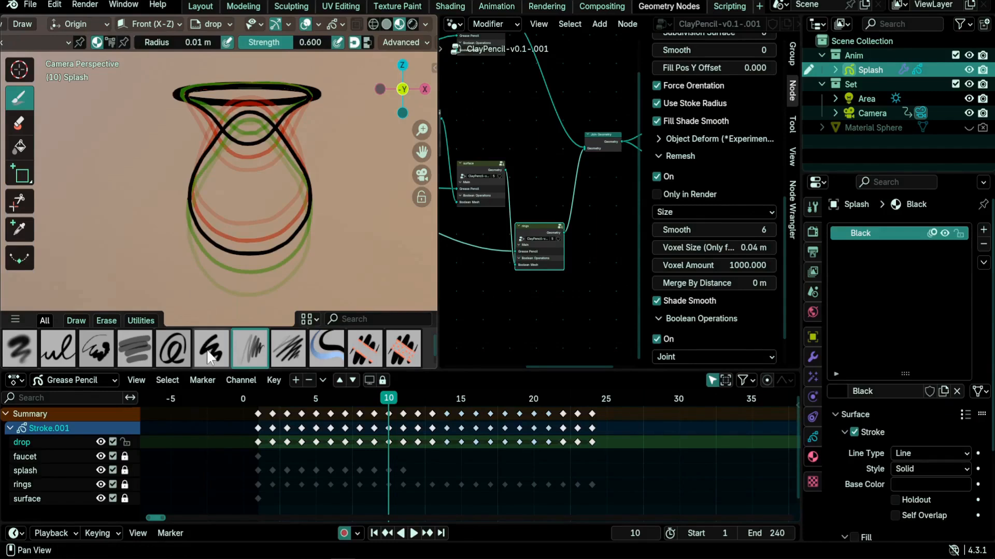
click(212, 348)
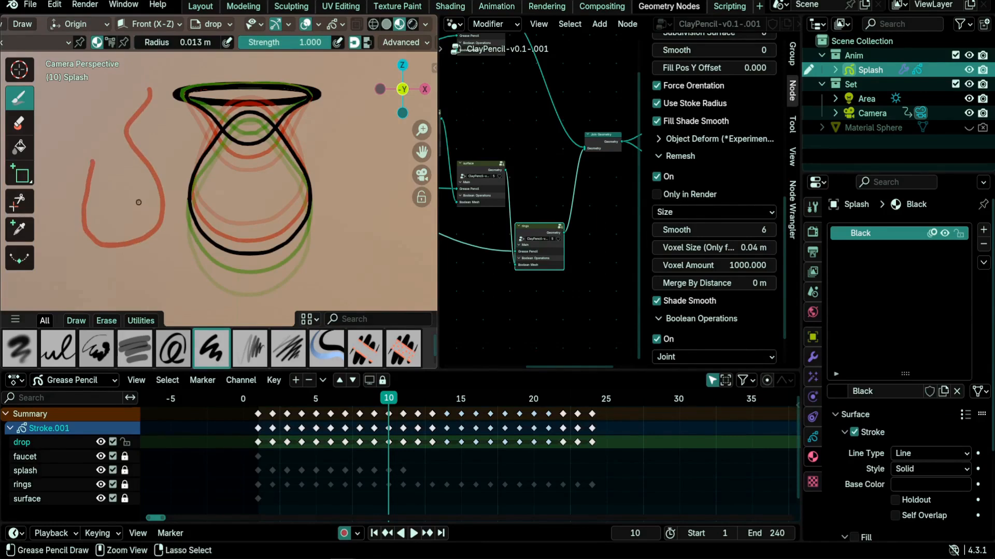
click(813, 357)
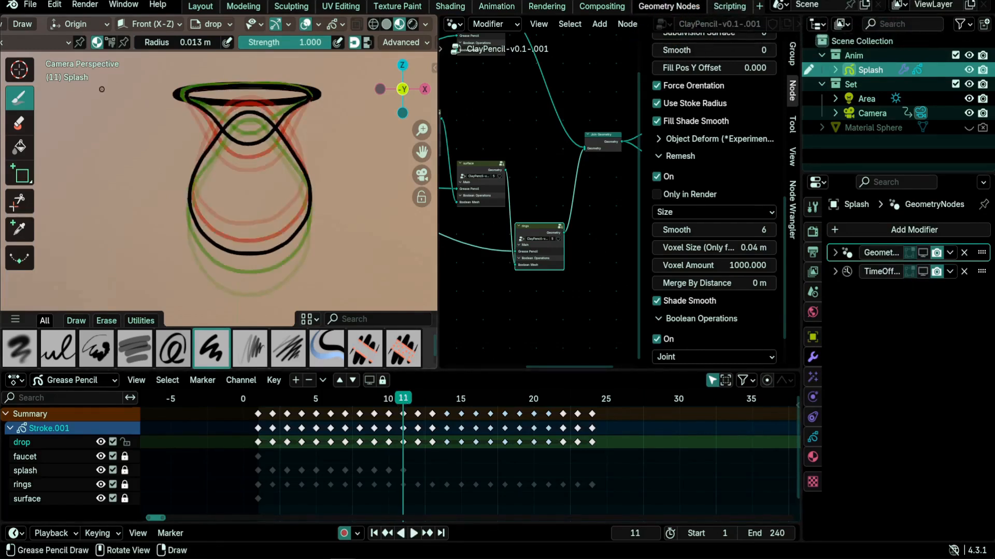
Sketch a new drop outline to the left of the existing drop on frame 11.
drag(101, 88, 155, 111)
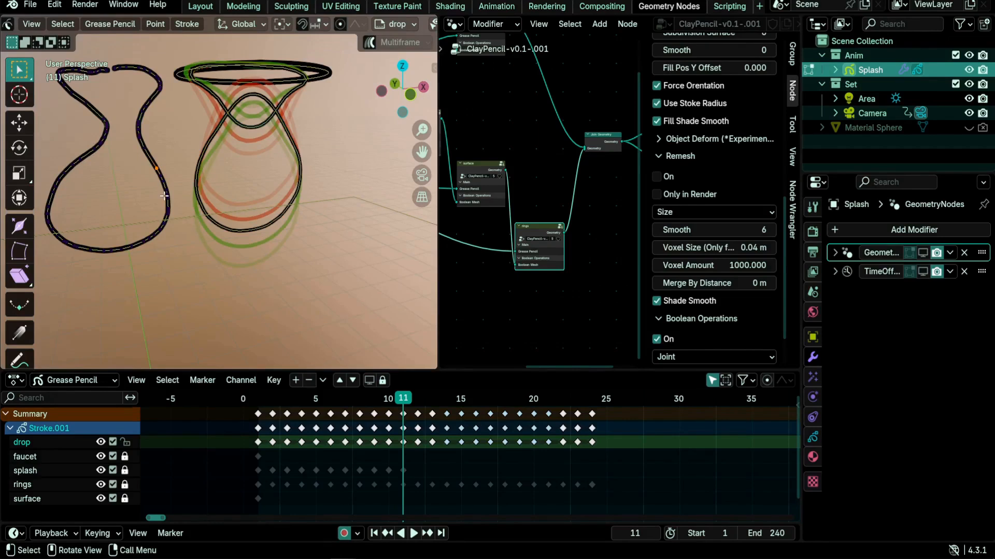
key(x)
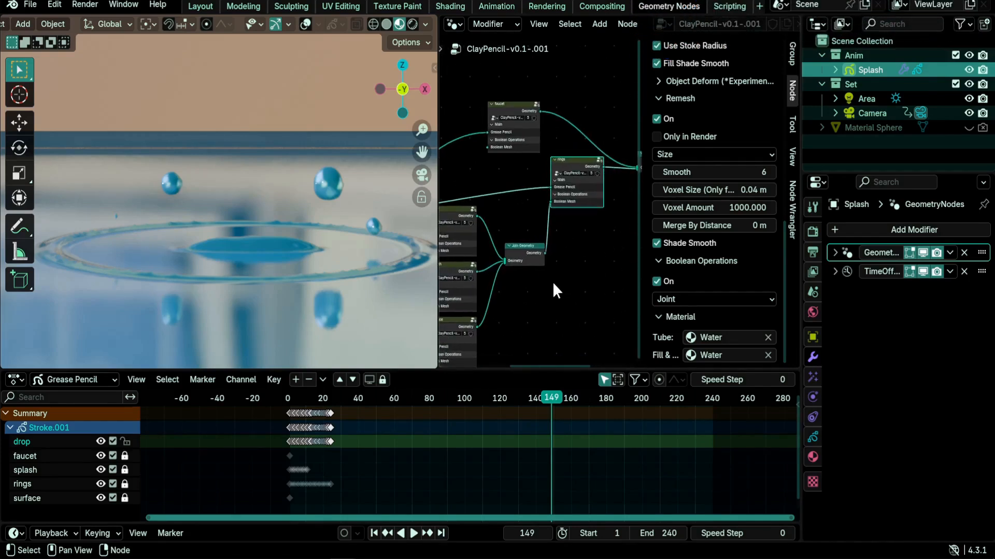
Select the Join Geometry node and scroll through the rings ClayPencil node's settings.
click(524, 246)
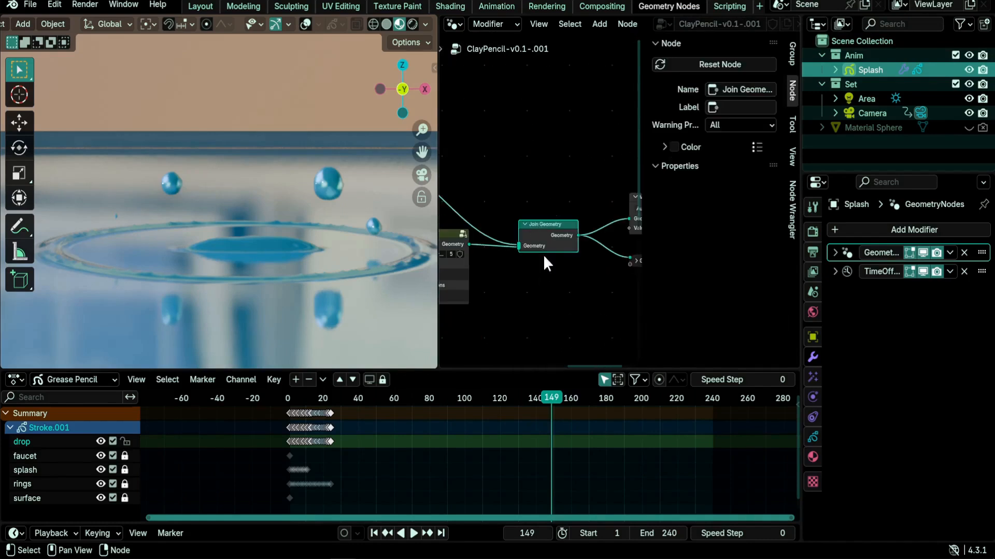
scroll(down, 3)
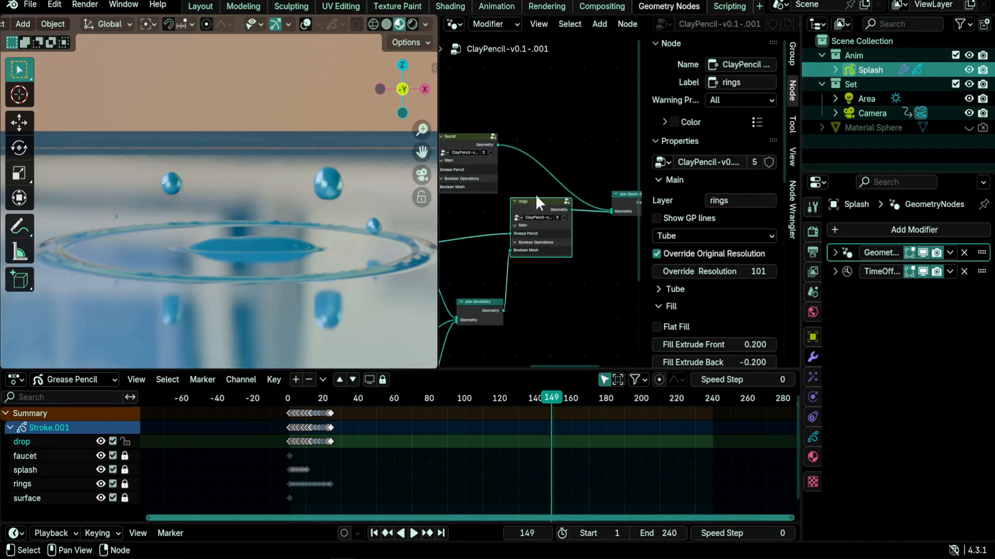
scroll(down, 3)
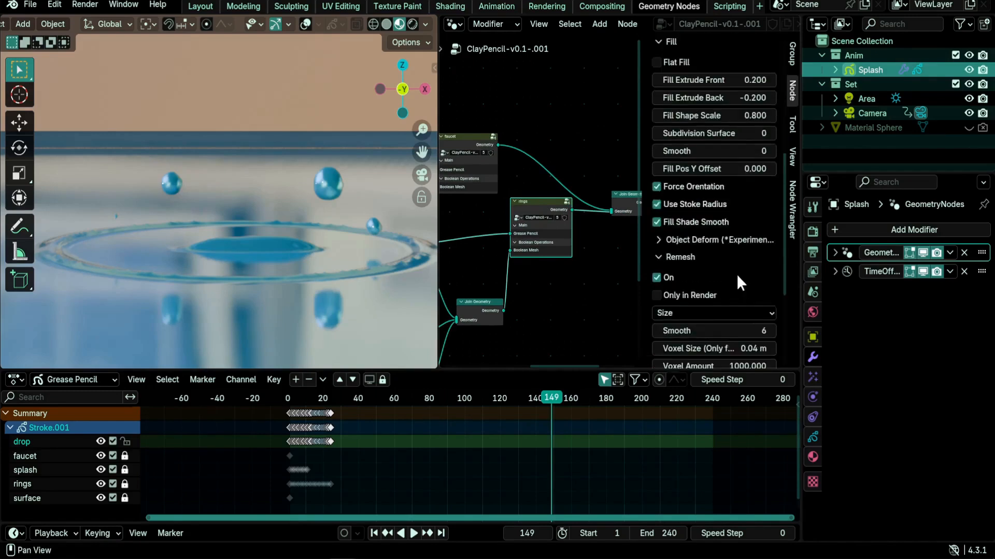